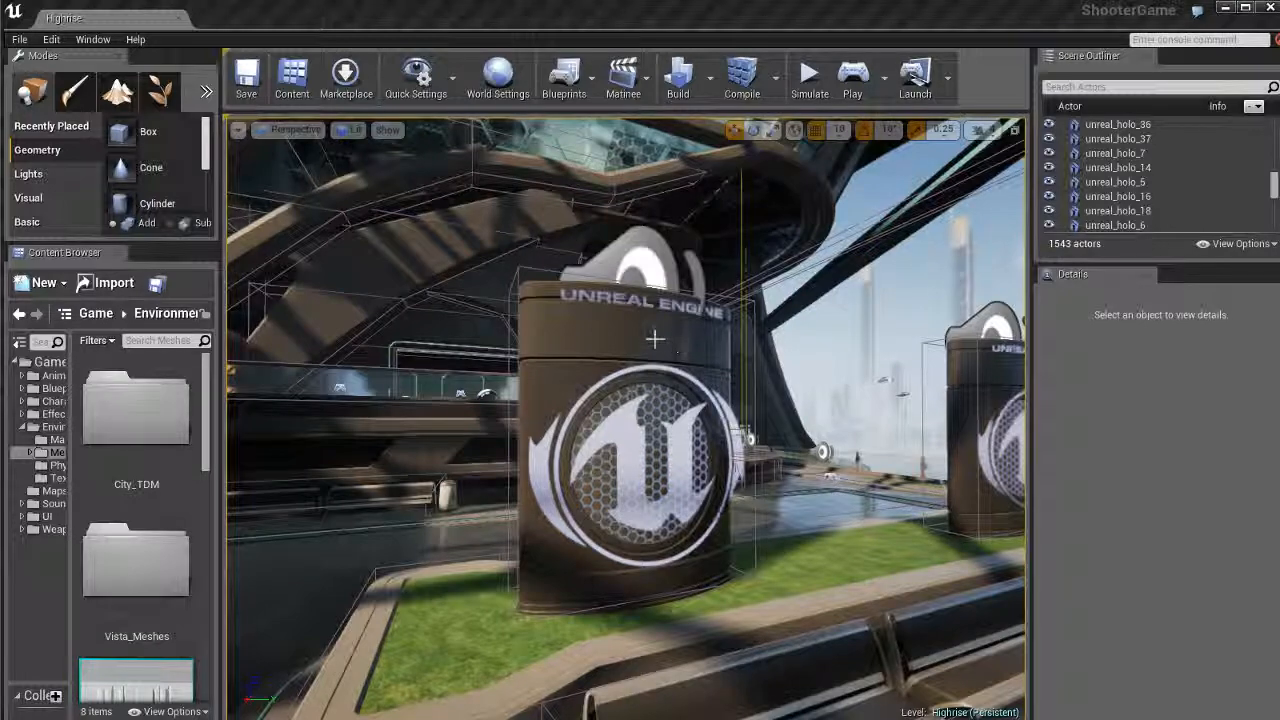
Step: Bring up Editor Preferences from the Edit menu, glance at Keyboard Shortcuts and return to Appearance
click(68, 40)
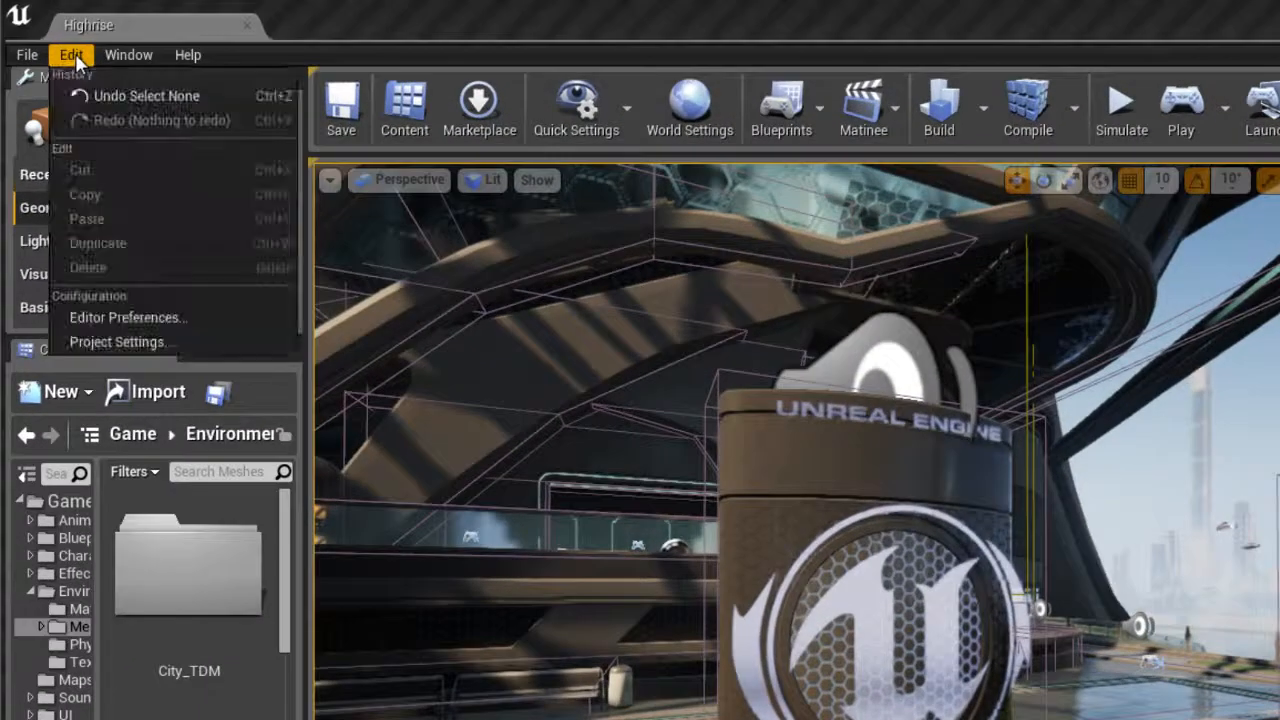
mouse_move(128, 316)
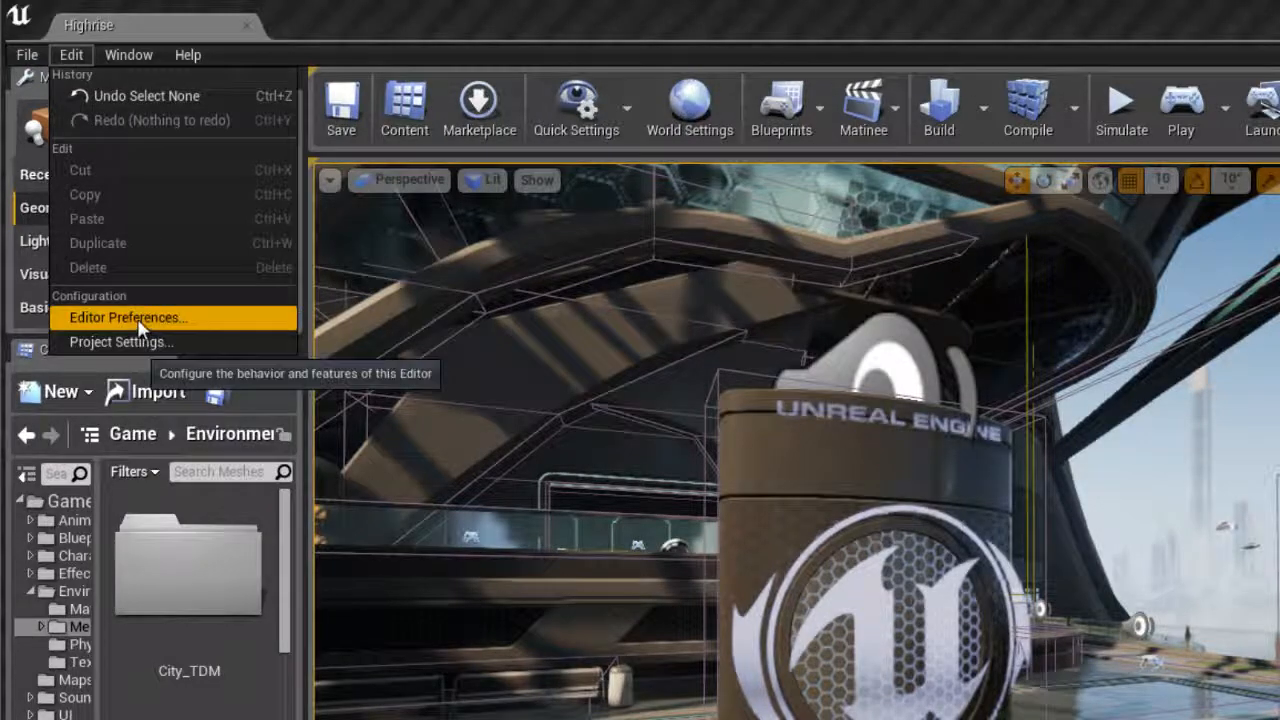
click(128, 316)
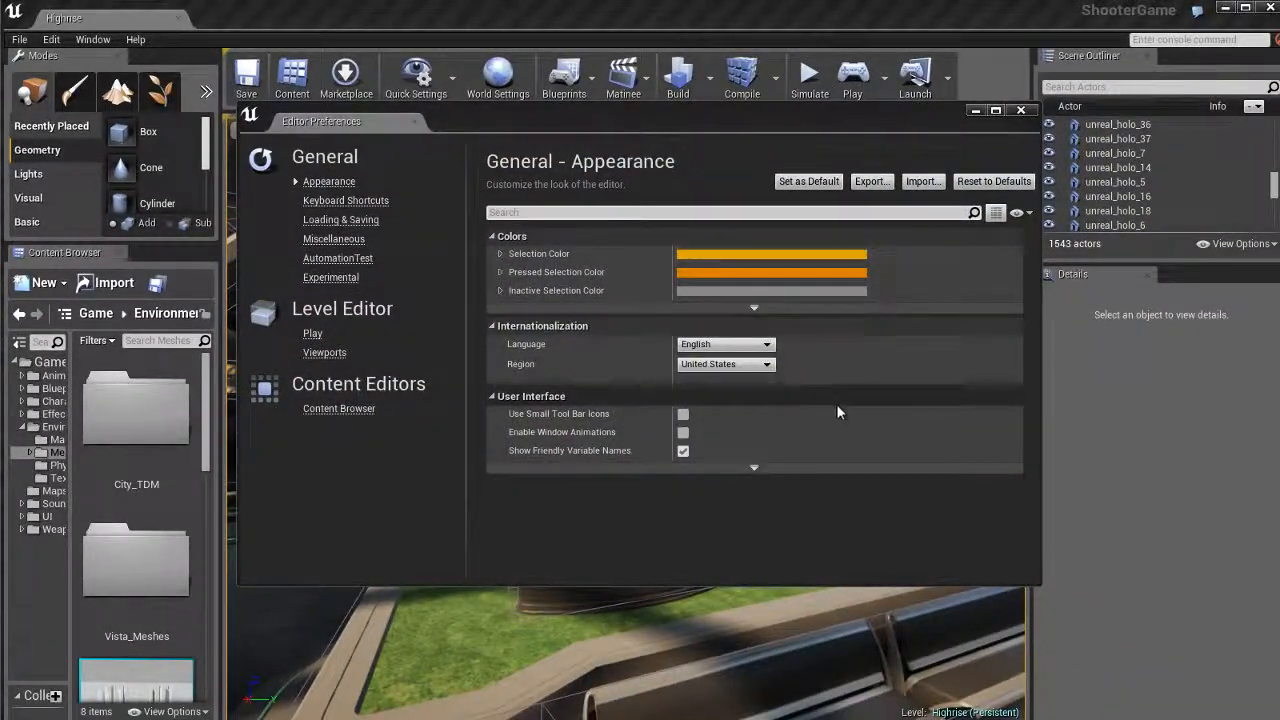
click(344, 200)
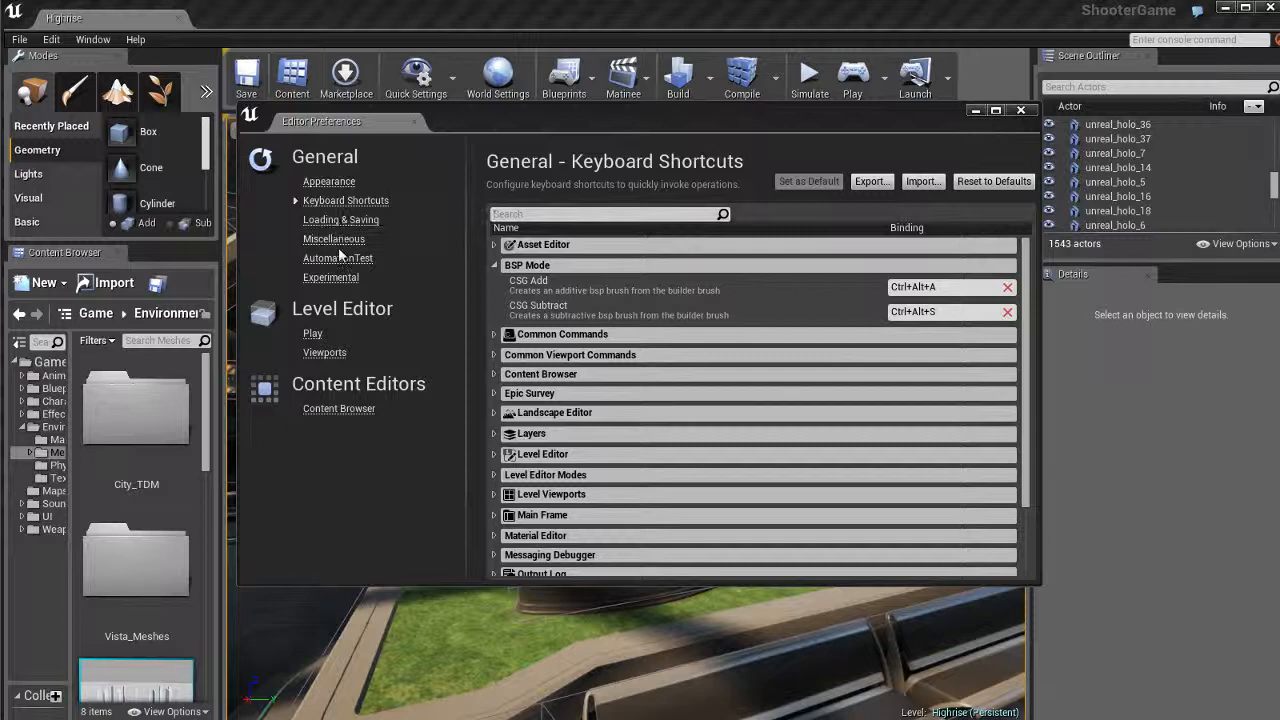
click(328, 180)
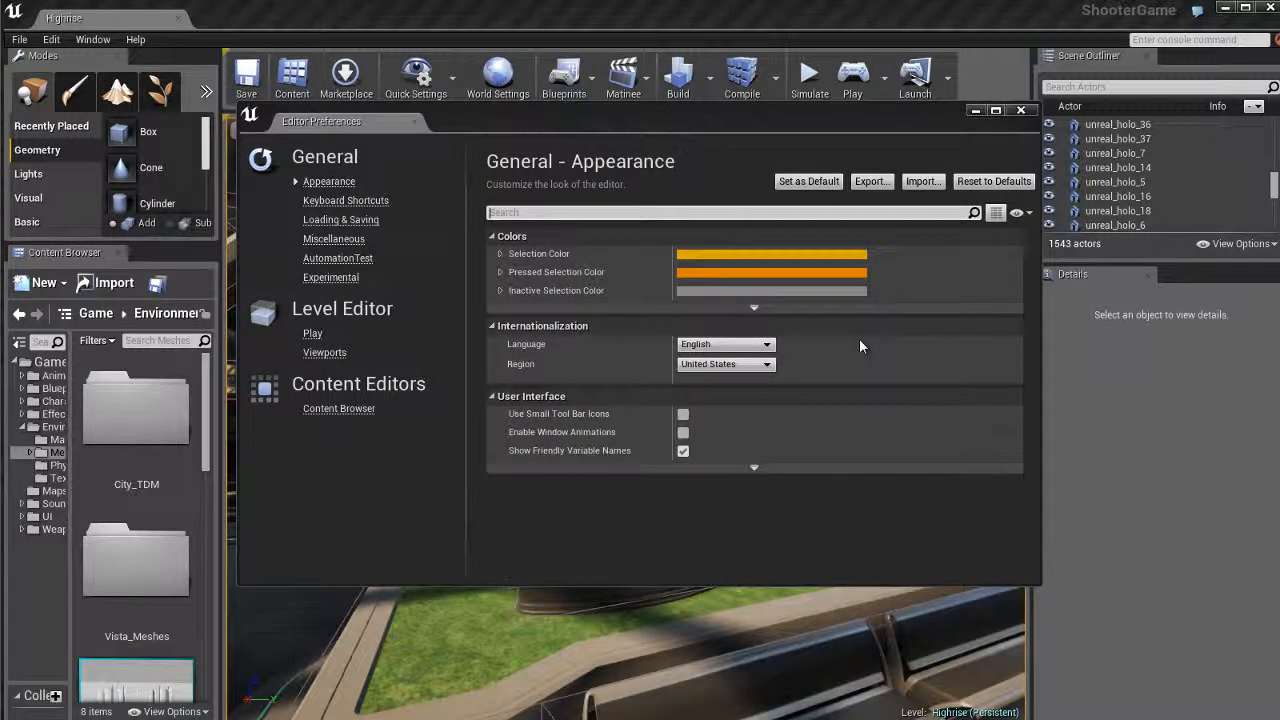
Step: Check the current orange highlight by selecting and deselecting the Unreal Engine holo sign
click(1020, 110)
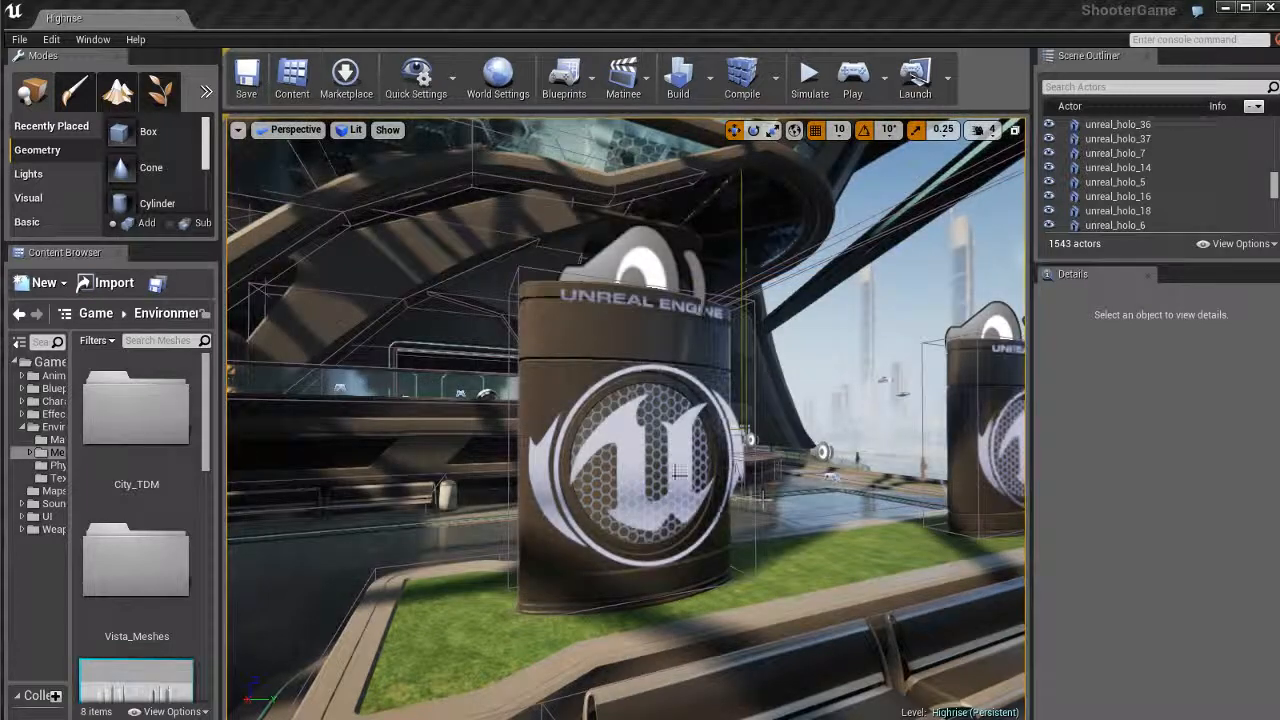
click(630, 470)
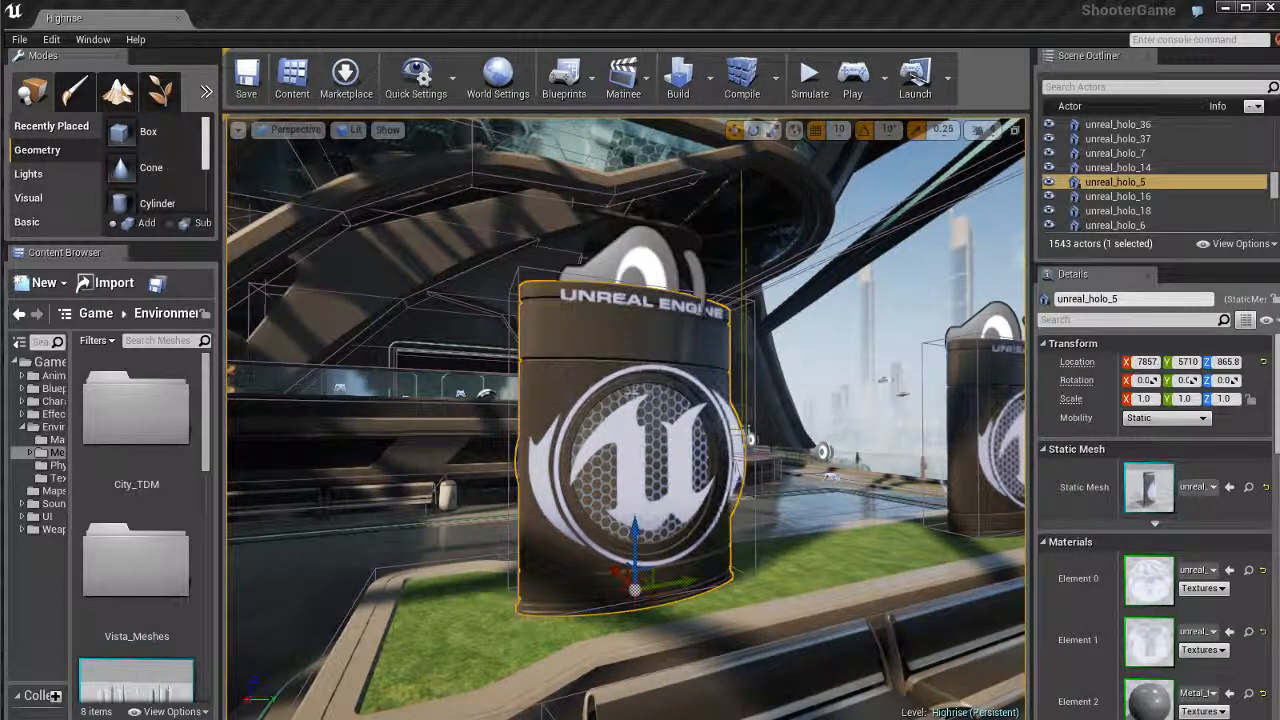
click(456, 232)
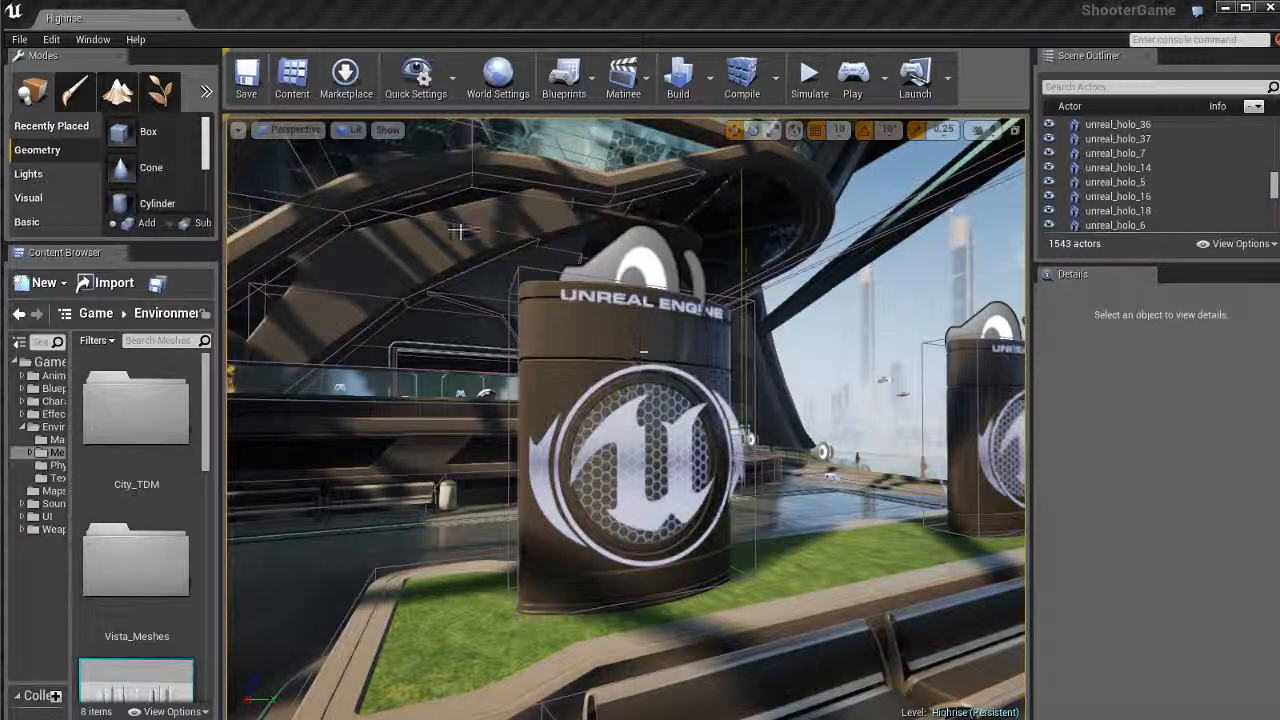
Step: Set the Selection Color in Appearance preferences to blue via the Color Picker
click(52, 40)
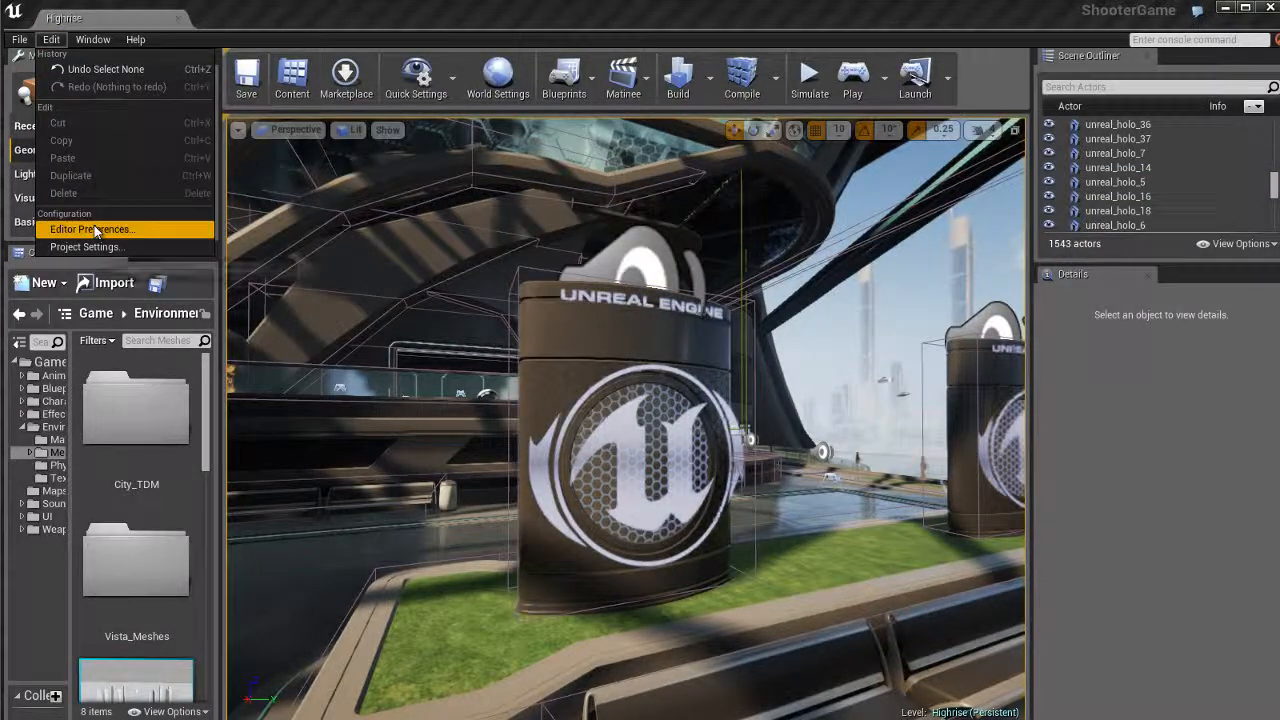
click(92, 228)
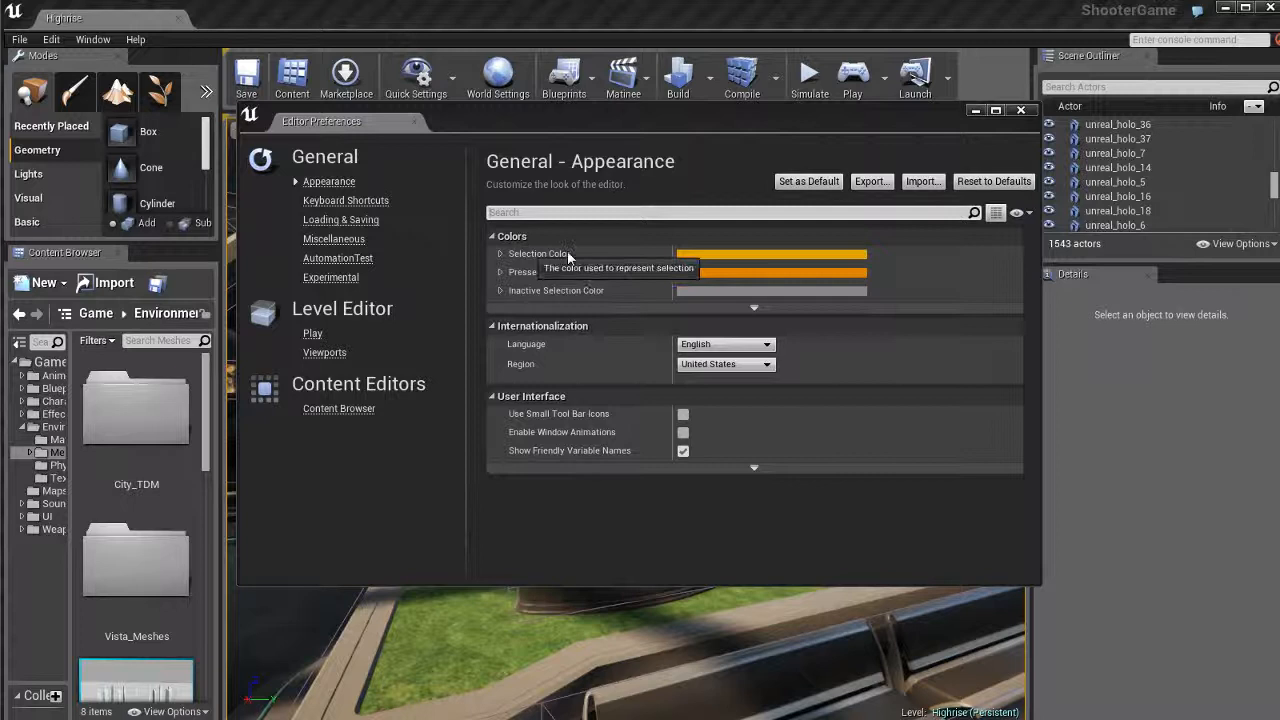
click(772, 252)
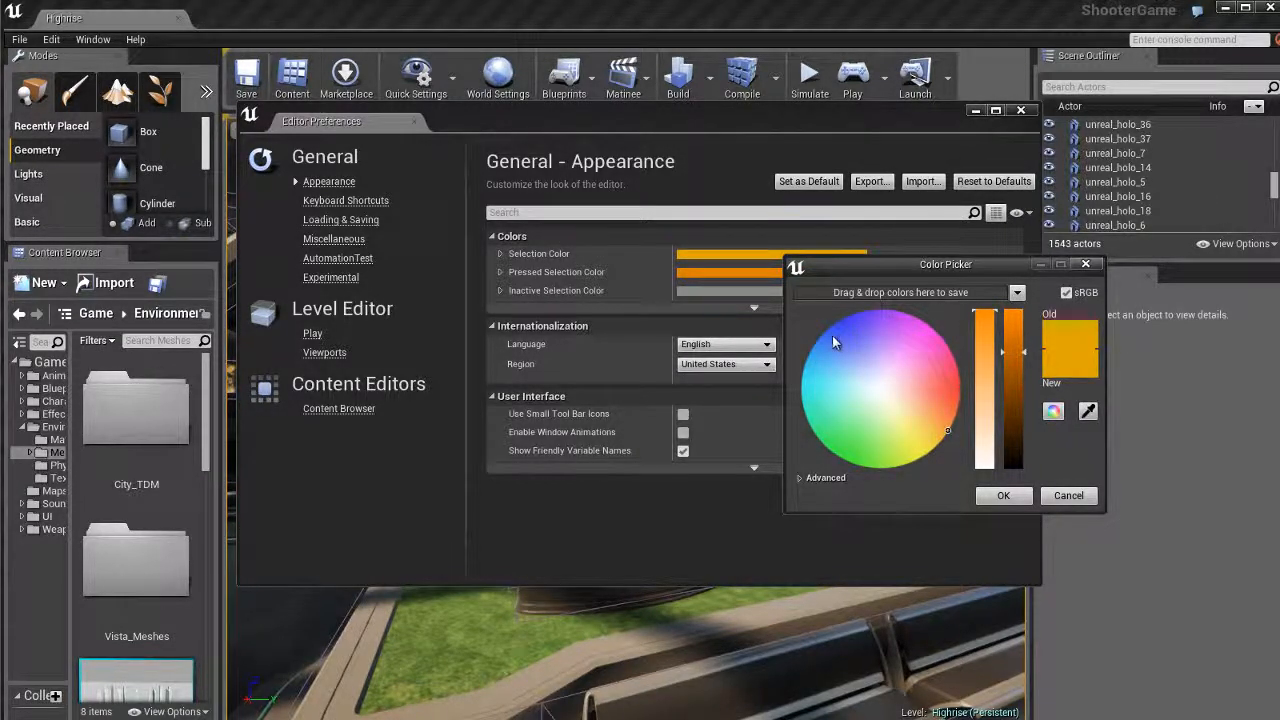
click(1004, 496)
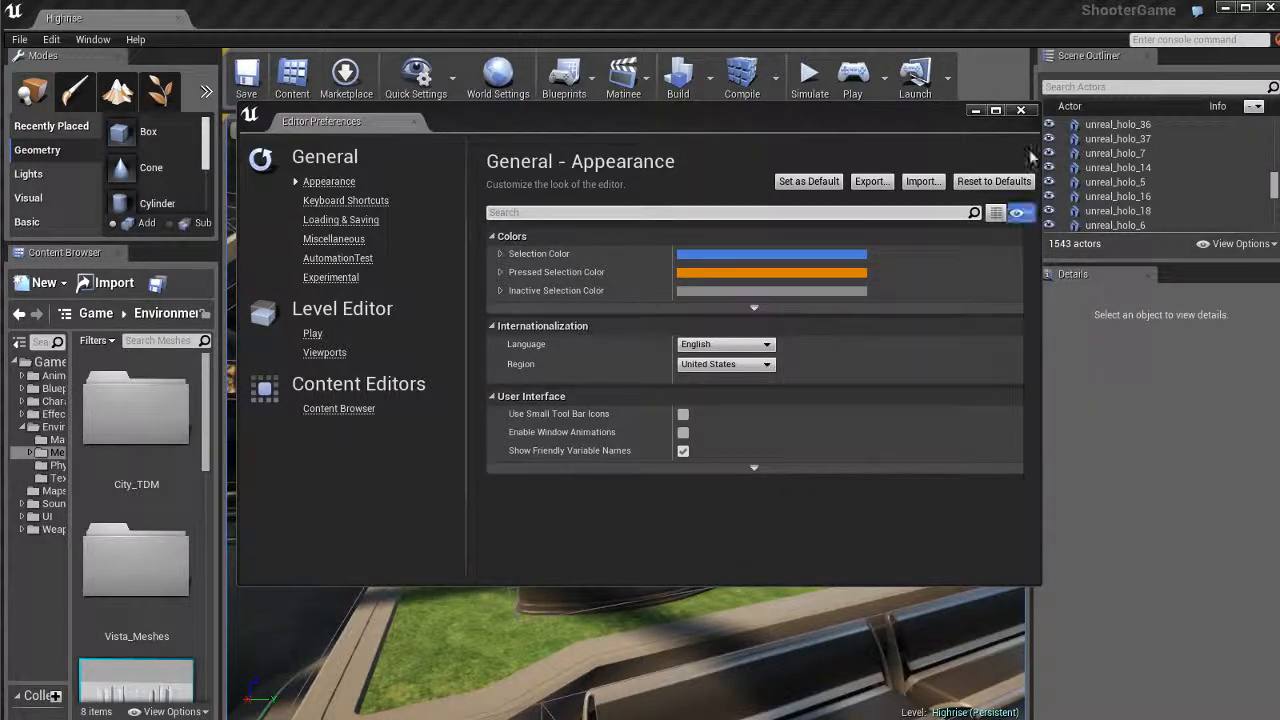
Step: Preview the blue highlight on a holo sign in the viewport after closing preferences
click(1022, 110)
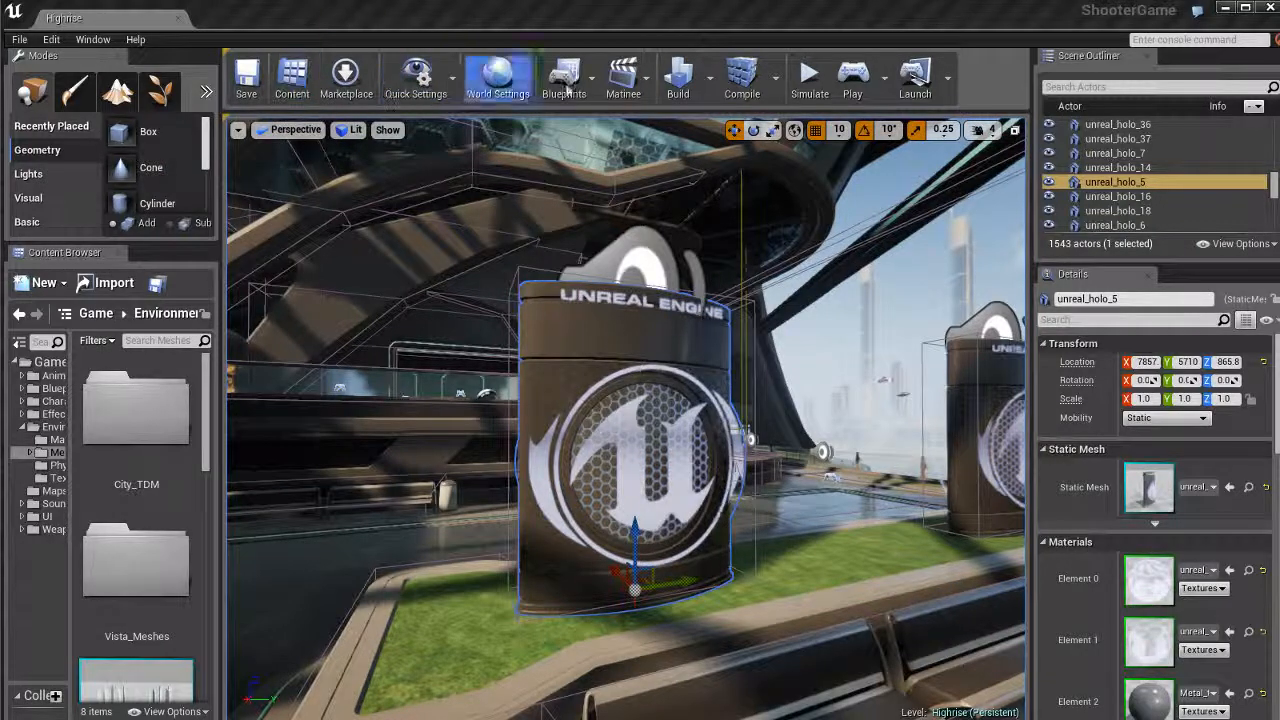
click(624, 76)
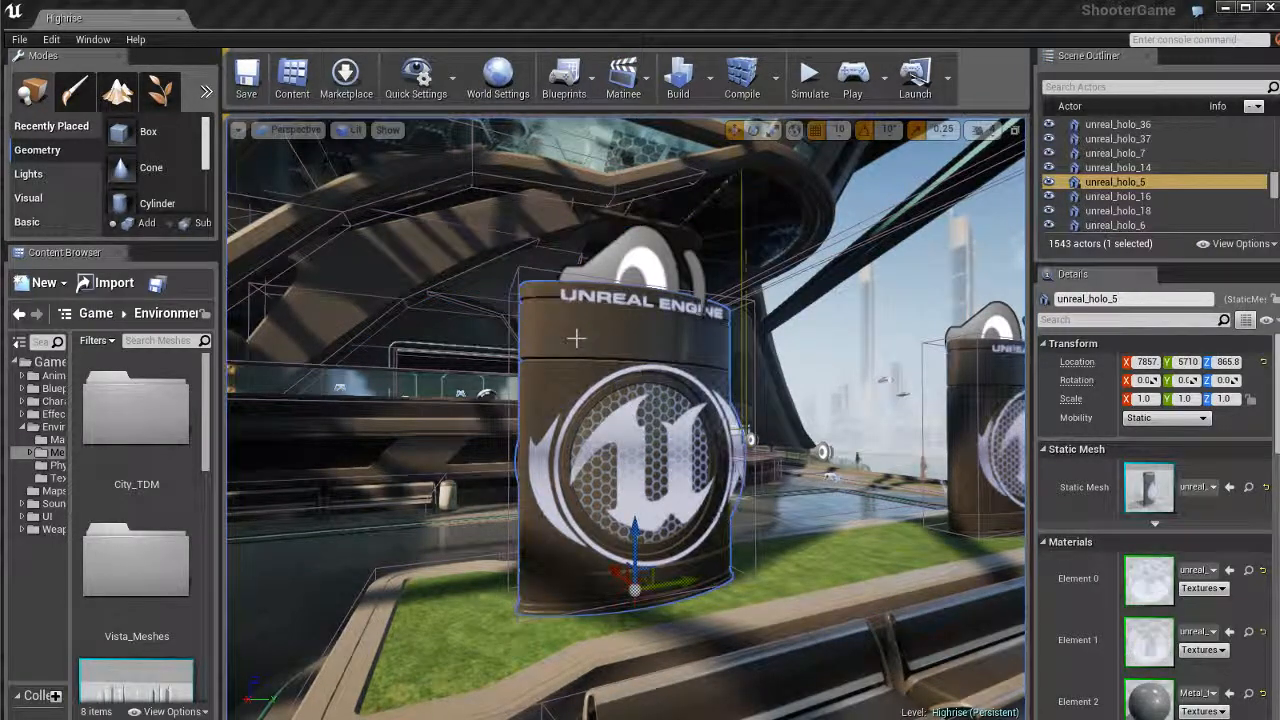
click(48, 40)
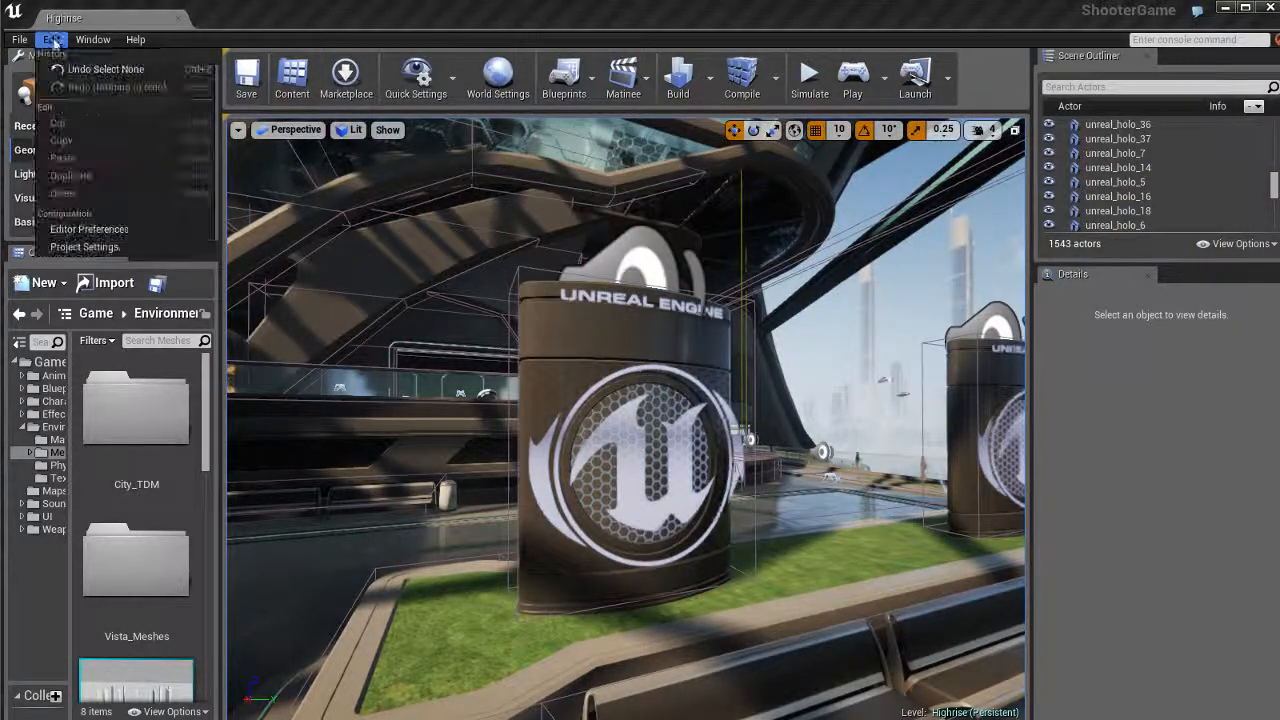
Step: Restore the Selection Color in Appearance preferences to orange
click(88, 228)
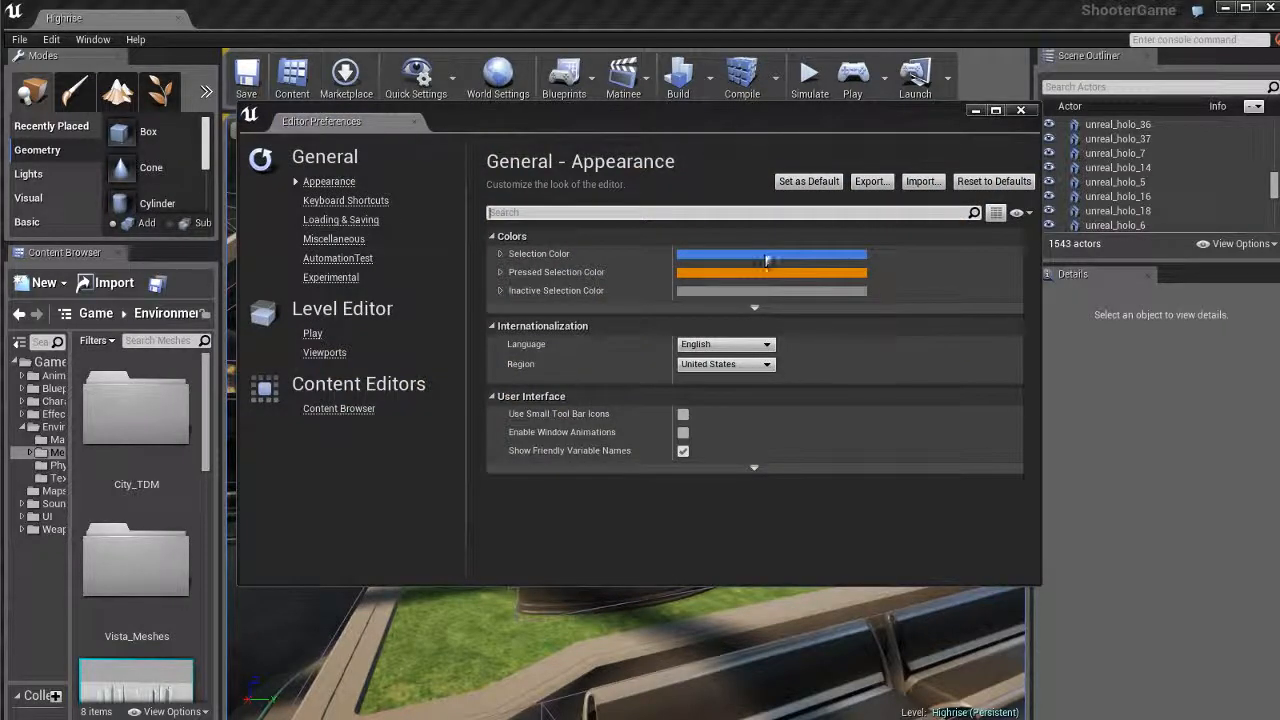
click(770, 252)
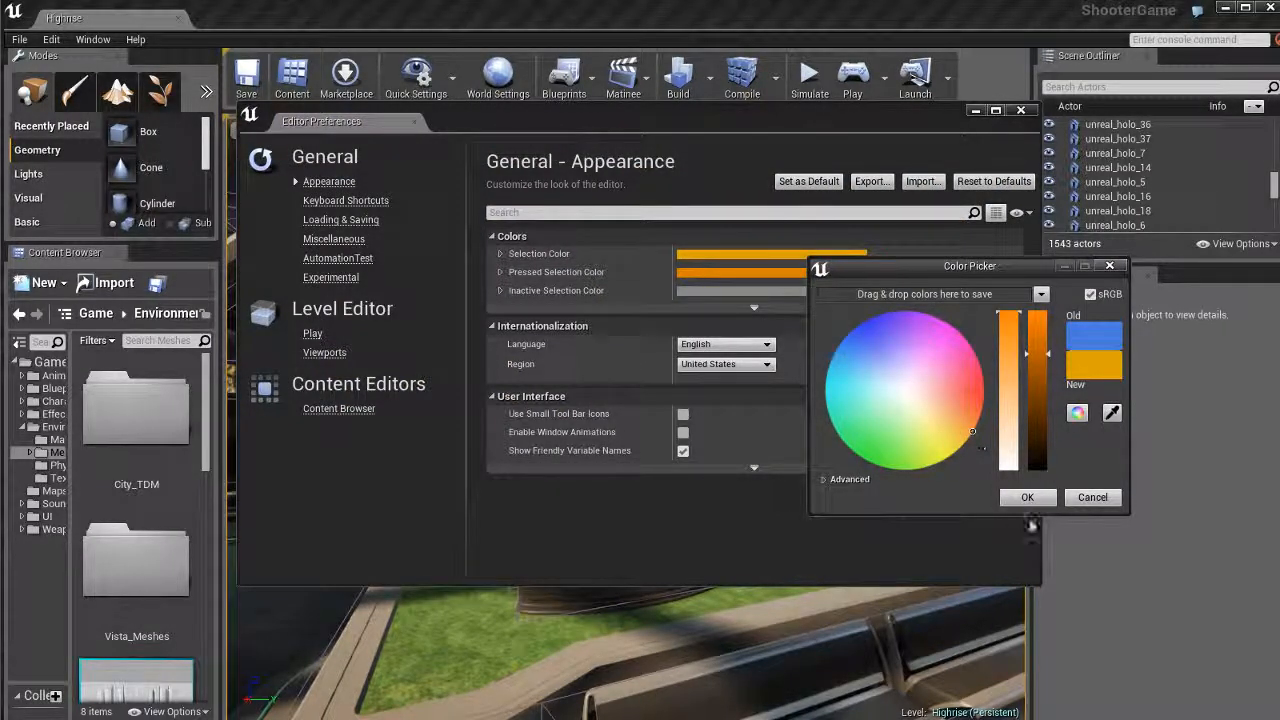
click(1028, 496)
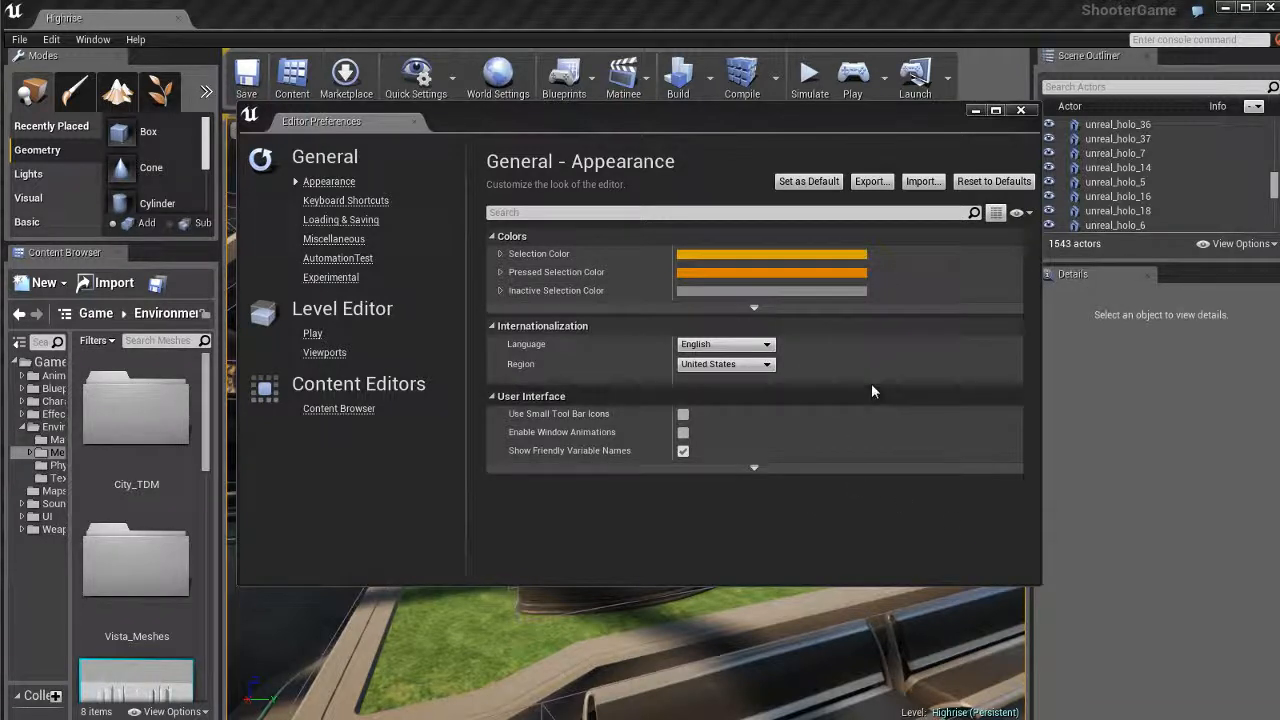
mouse_move(884, 350)
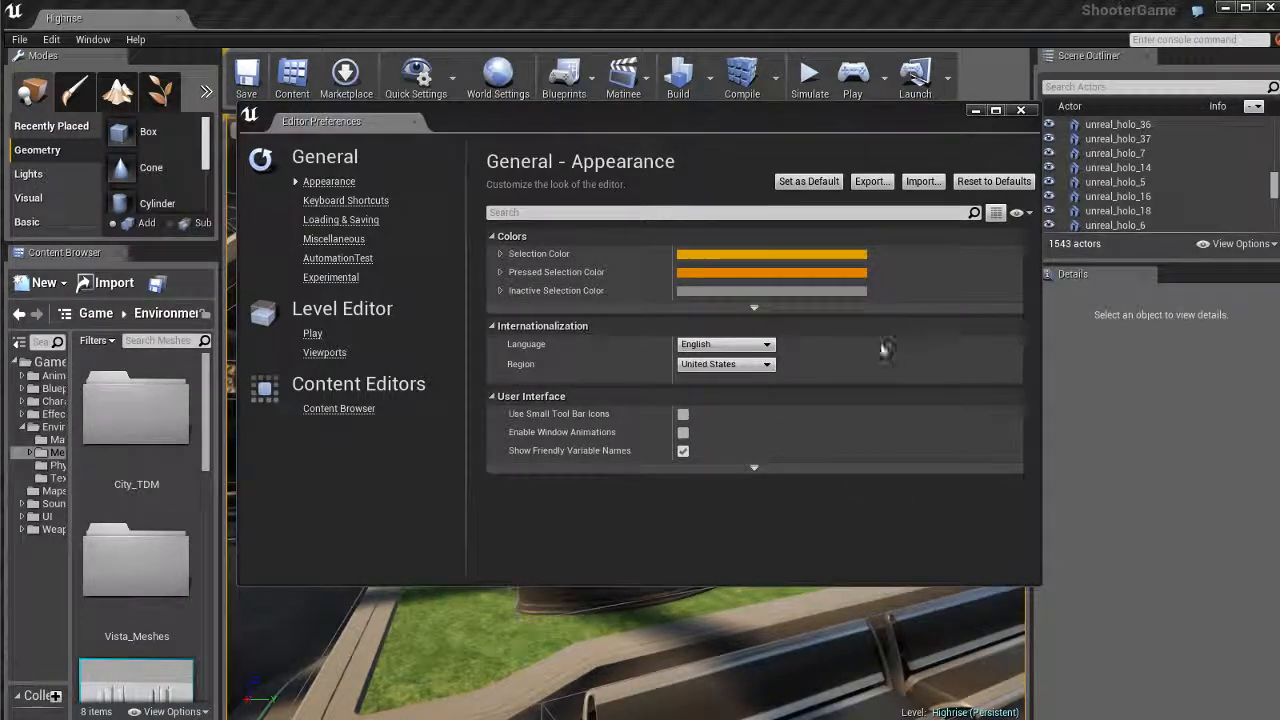
mouse_move(346, 200)
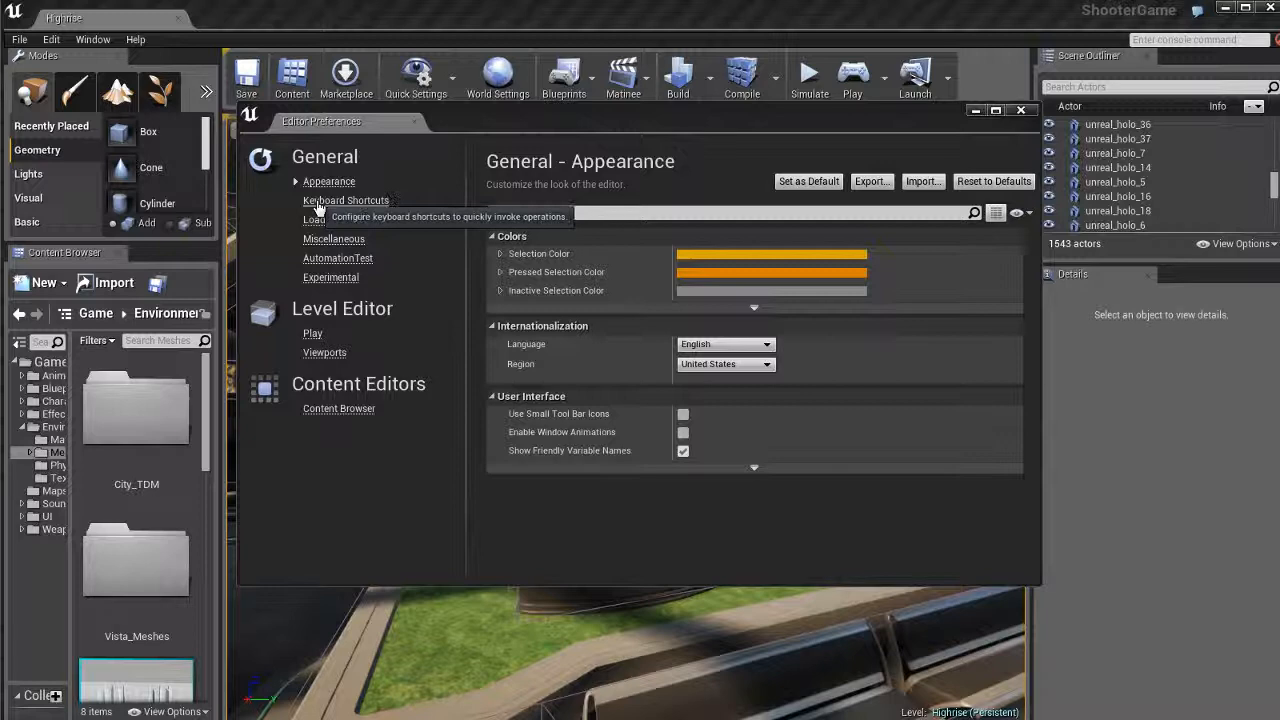
Step: Browse the Level Editor shortcut category and start editing the Add Matinee binding
click(344, 200)
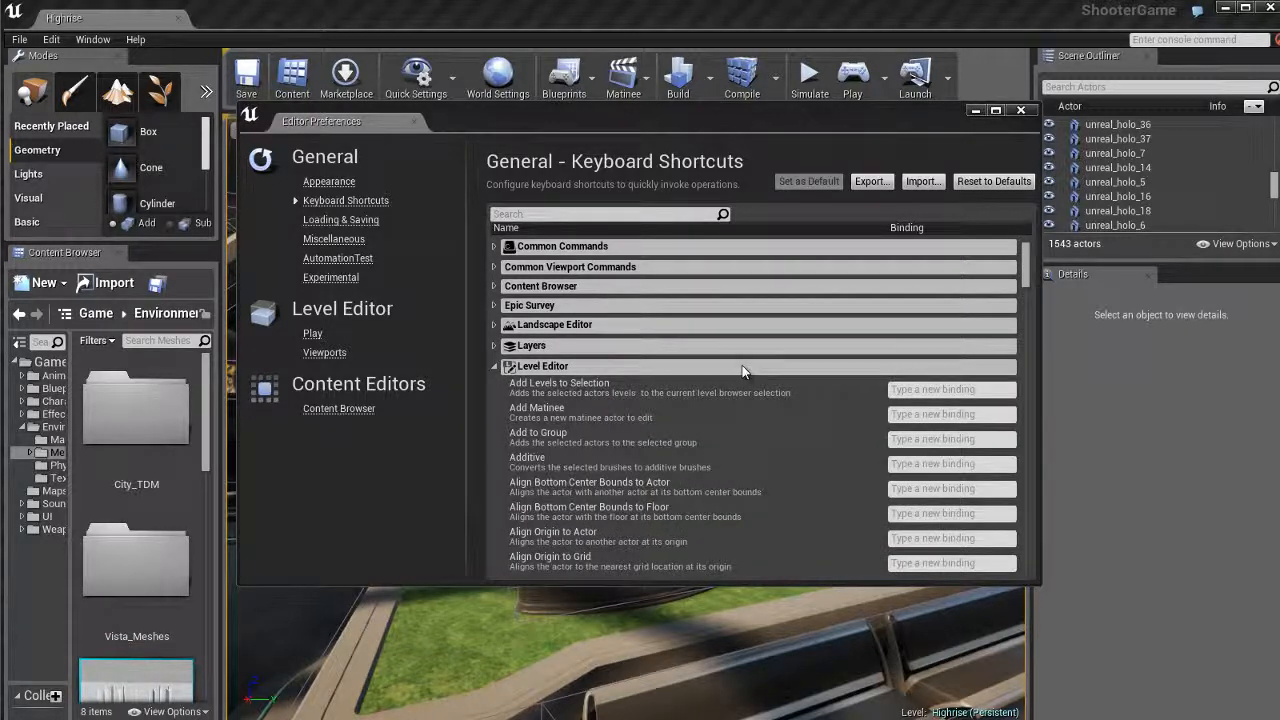
click(494, 366)
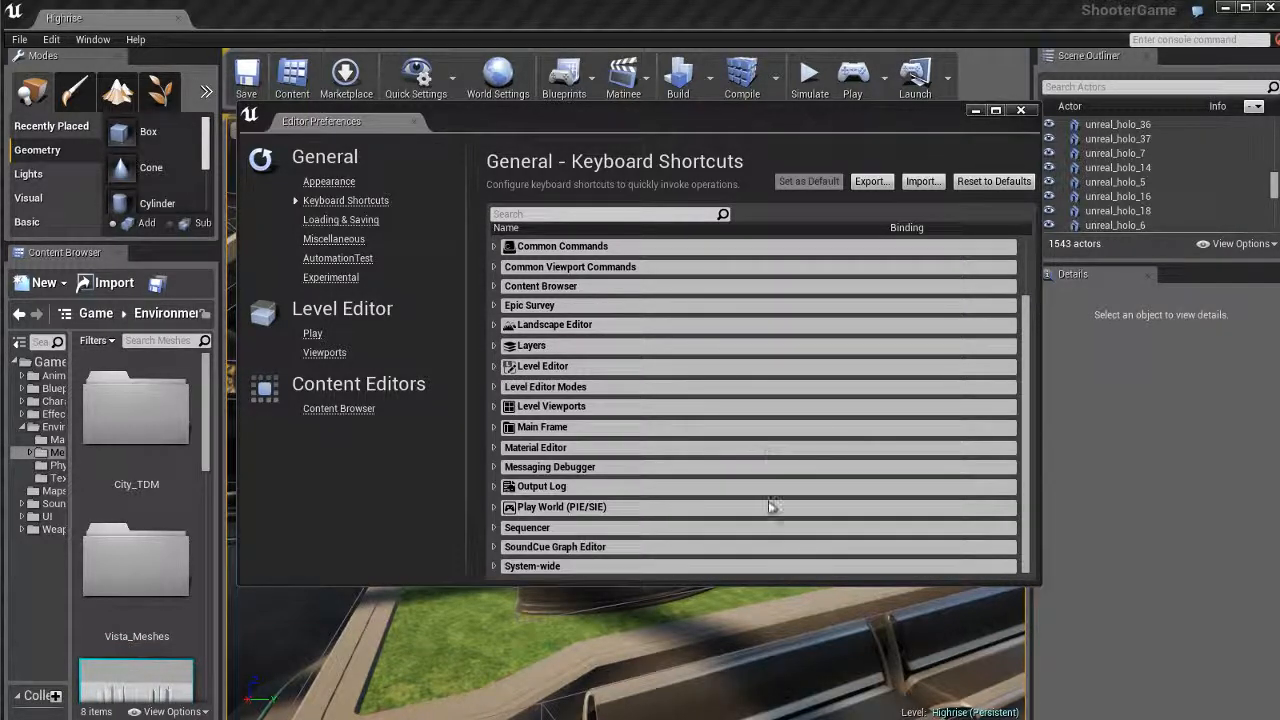
mouse_move(848, 464)
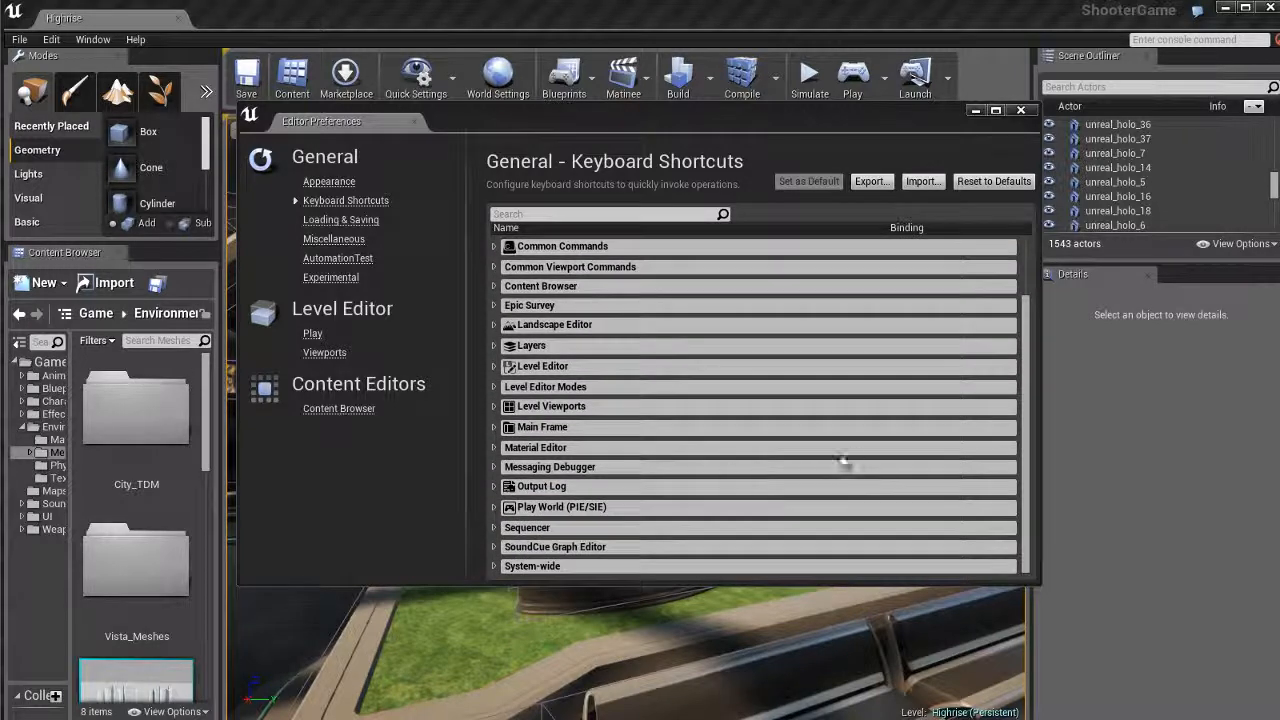
mouse_move(704, 376)
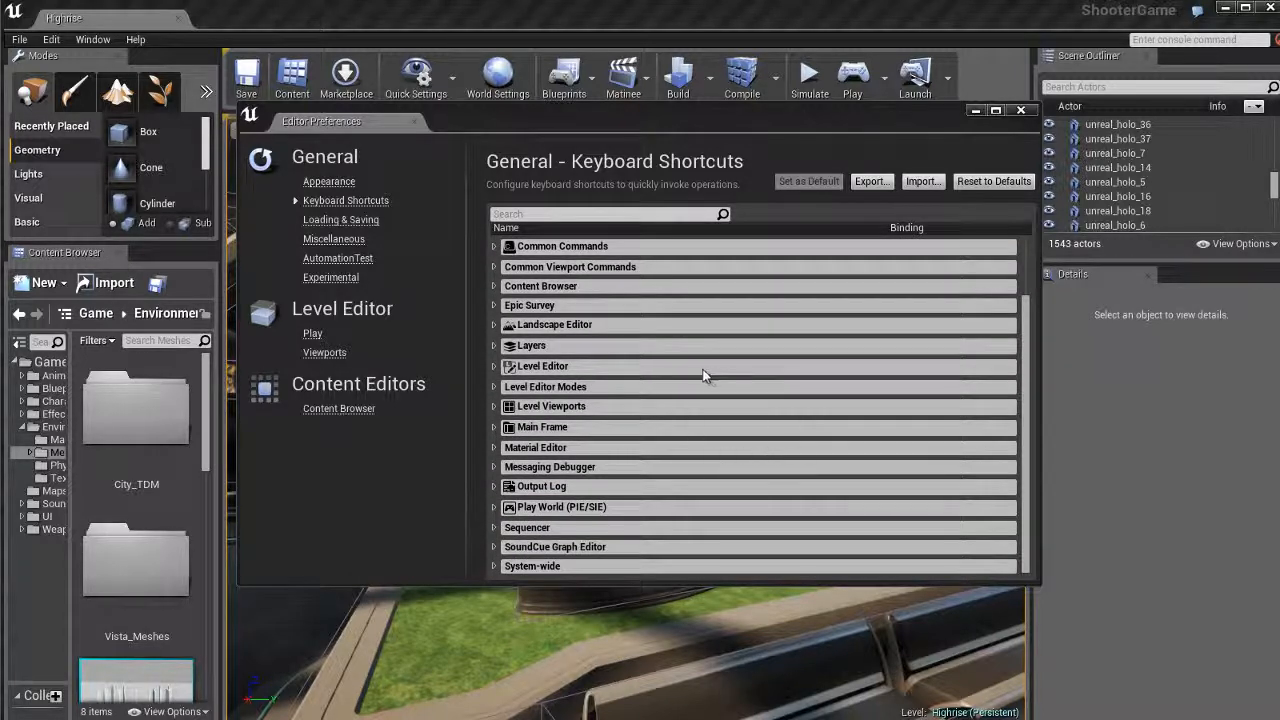
click(496, 366)
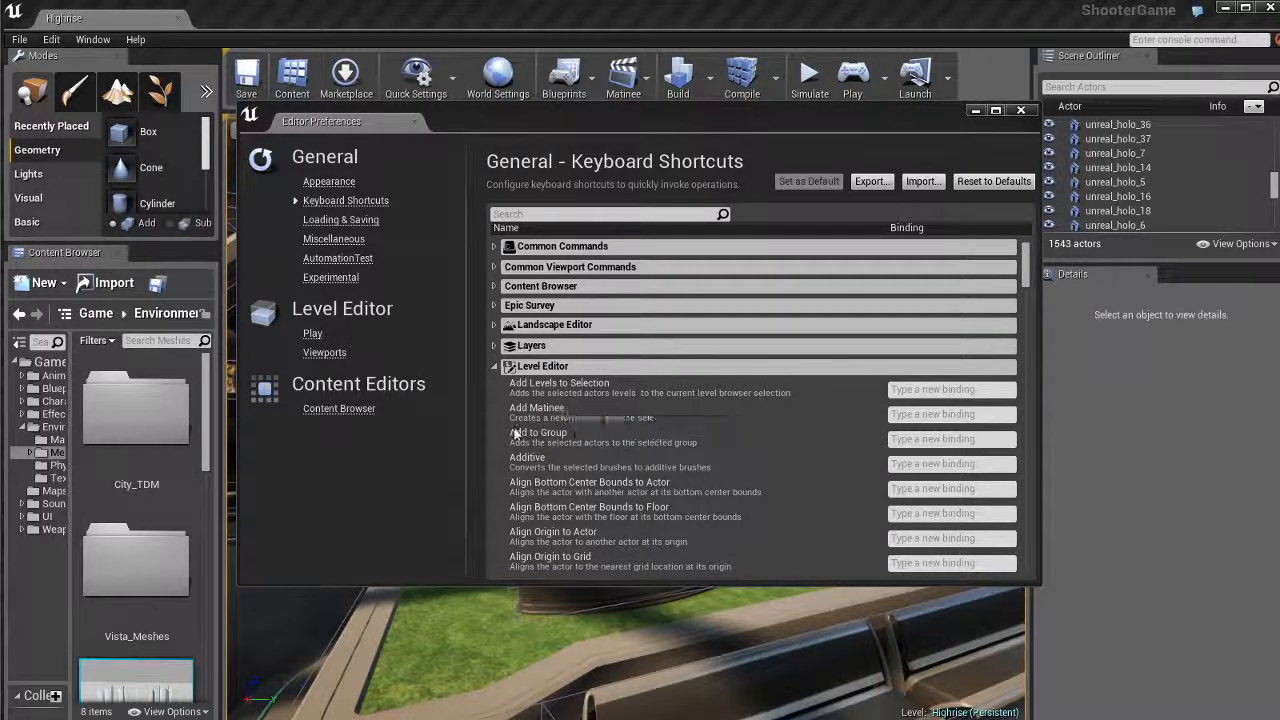
mouse_move(644, 428)
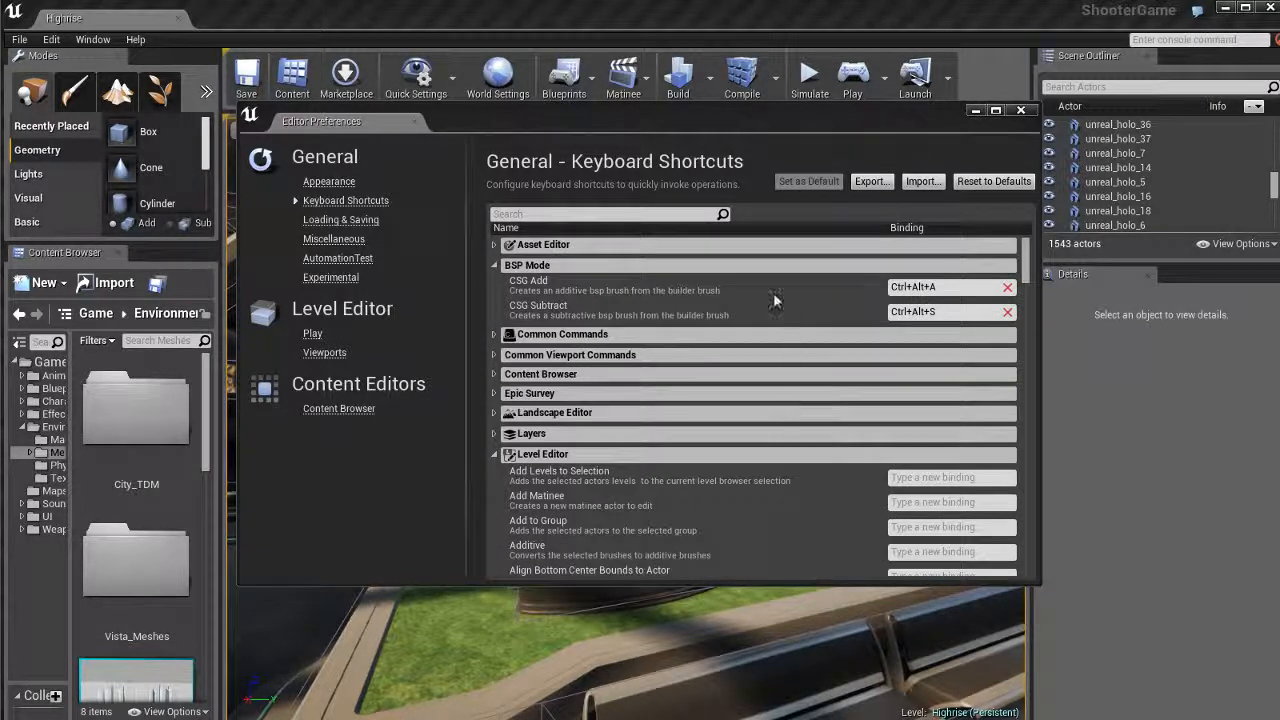
mouse_move(536, 288)
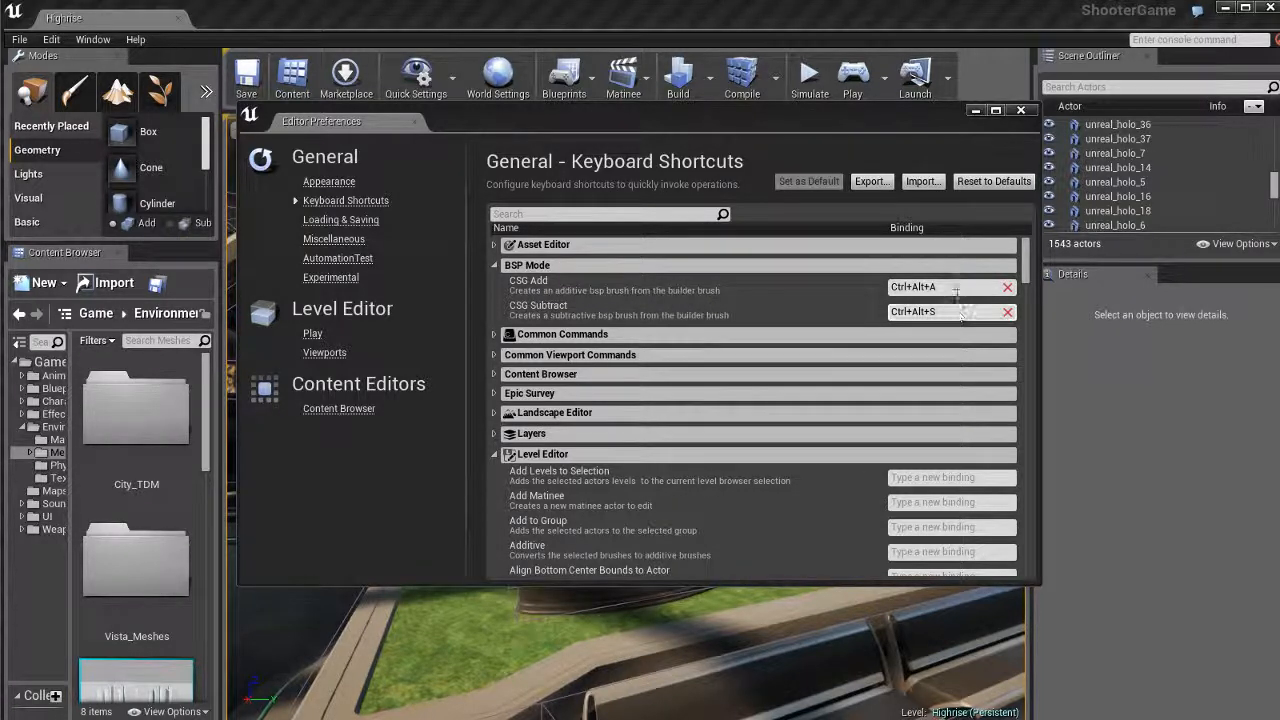
mouse_move(960, 312)
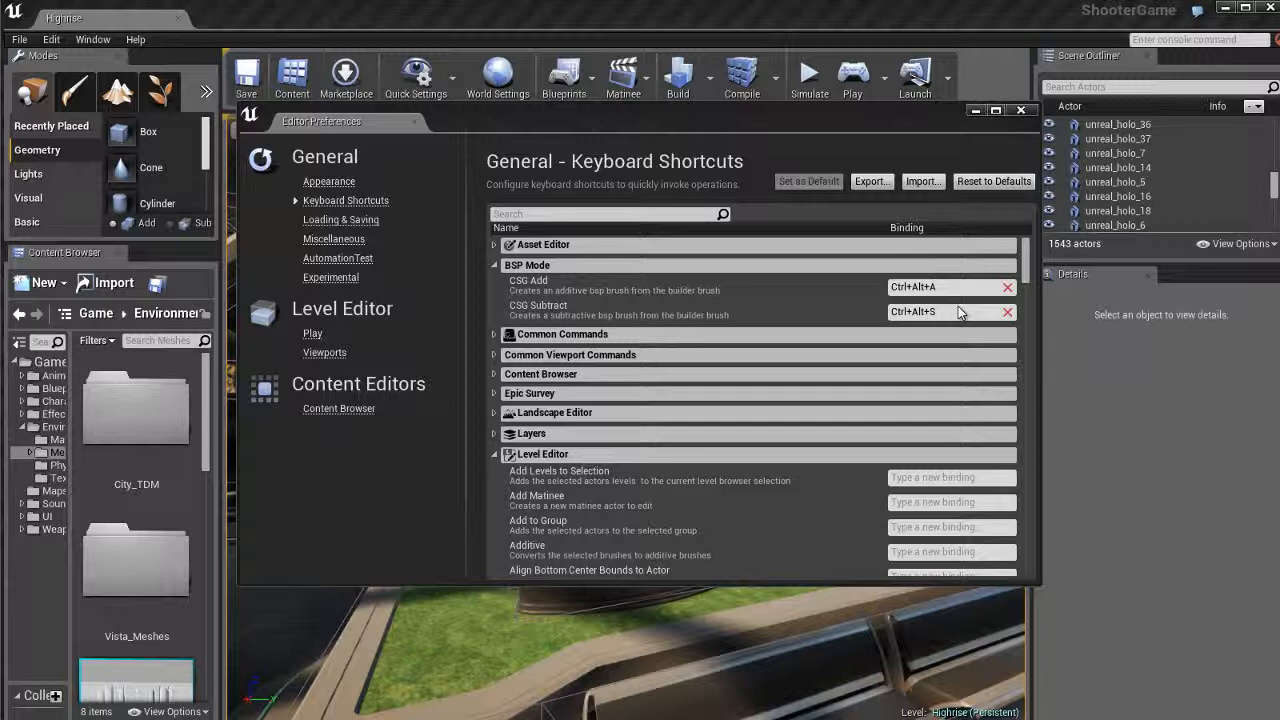
mouse_move(782, 292)
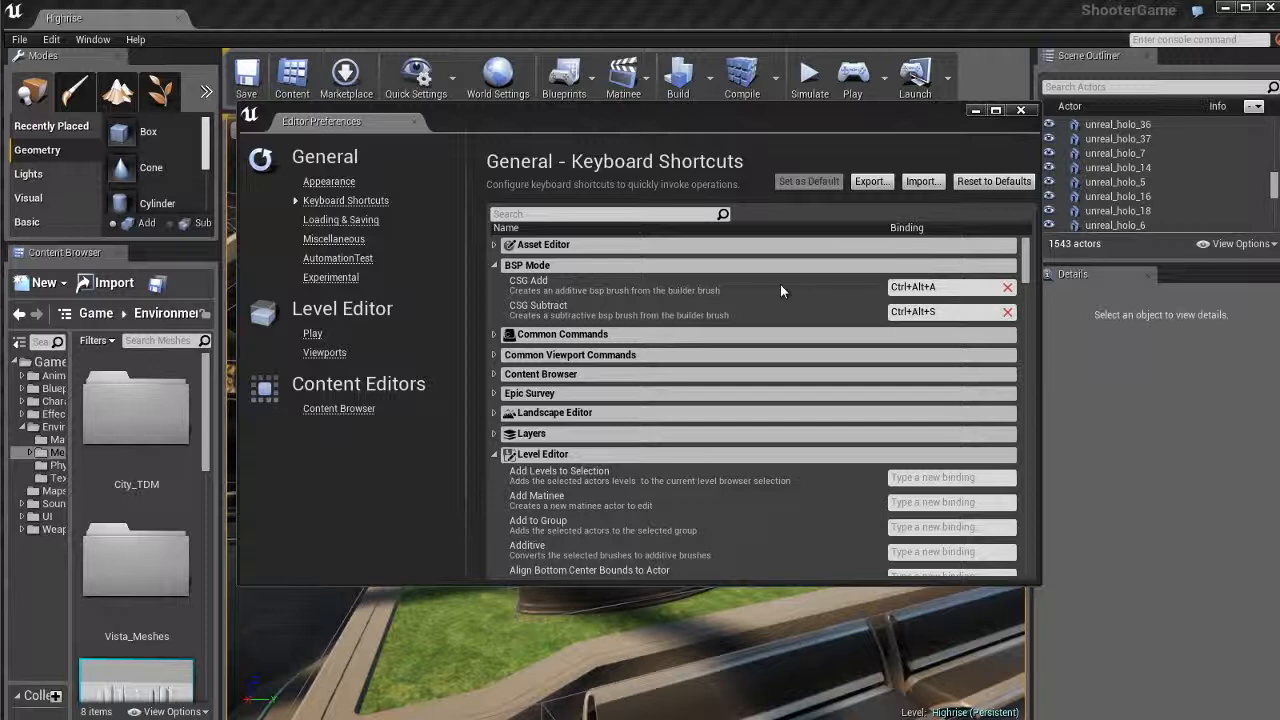
scroll(down, 3)
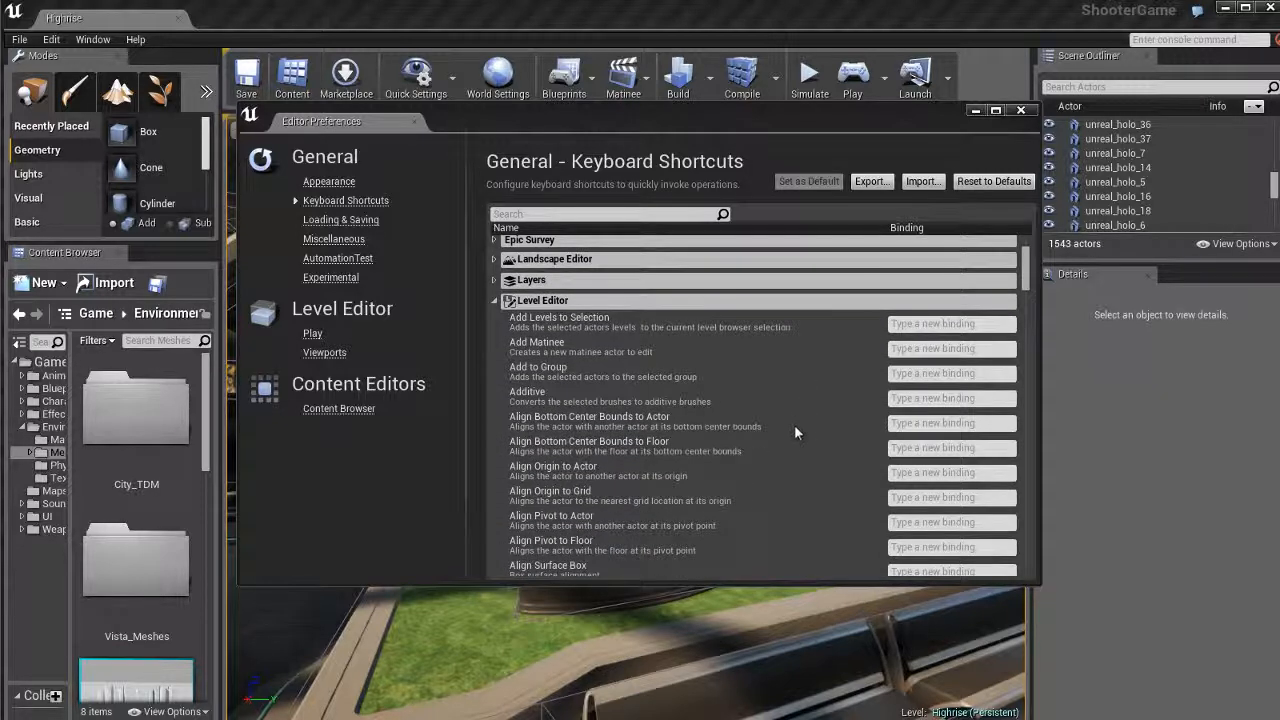
mouse_move(624, 352)
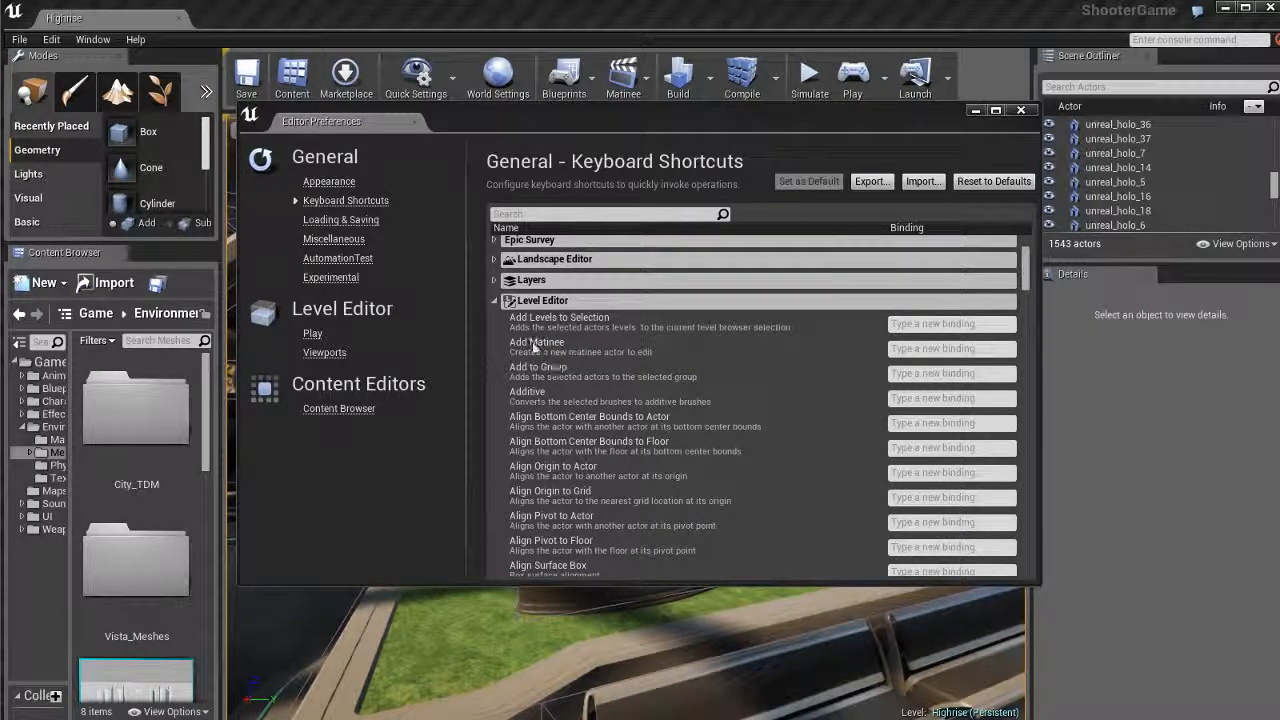
click(950, 348)
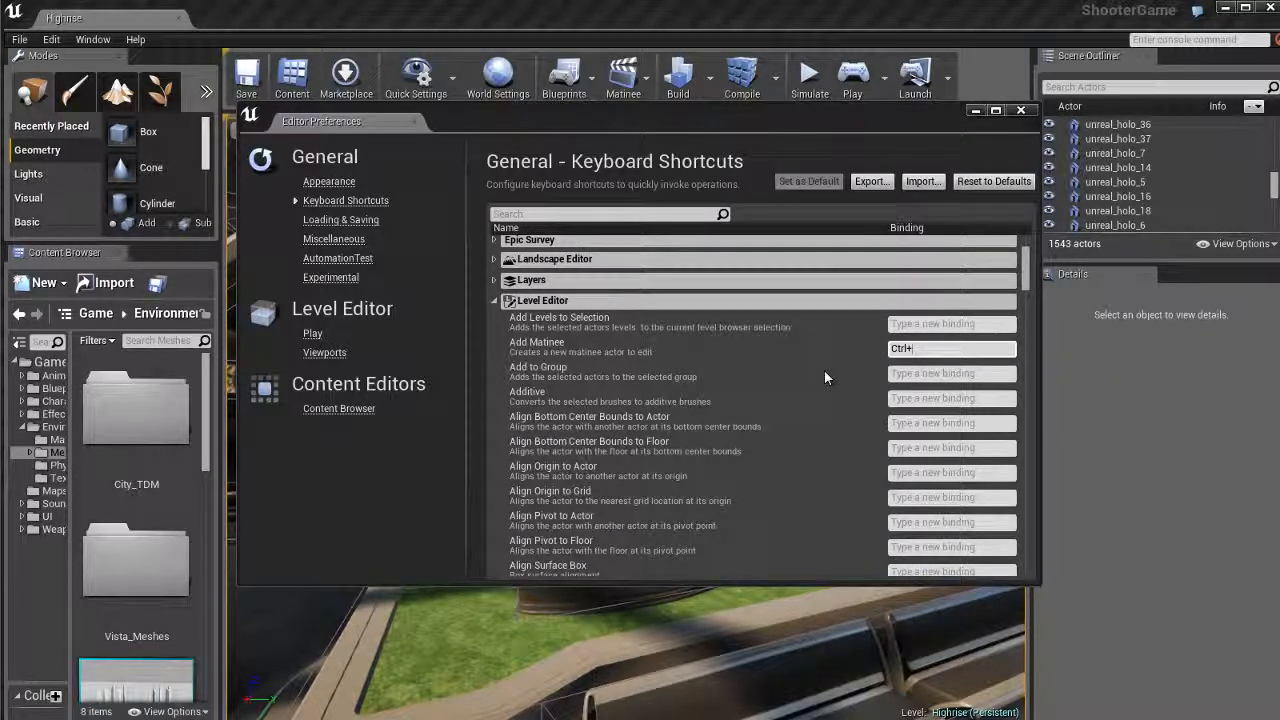
Step: Record Ctrl+Alt+M as the Add Matinee command's binding
key(Alt)
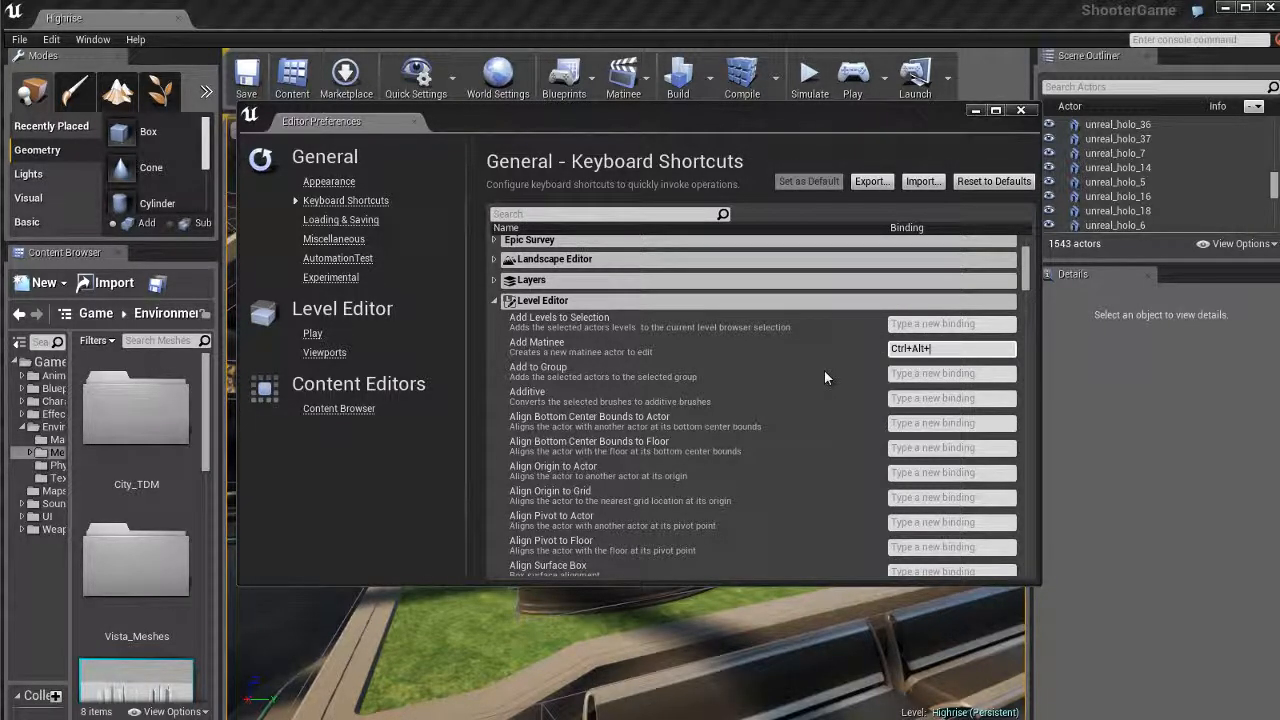
text(M)
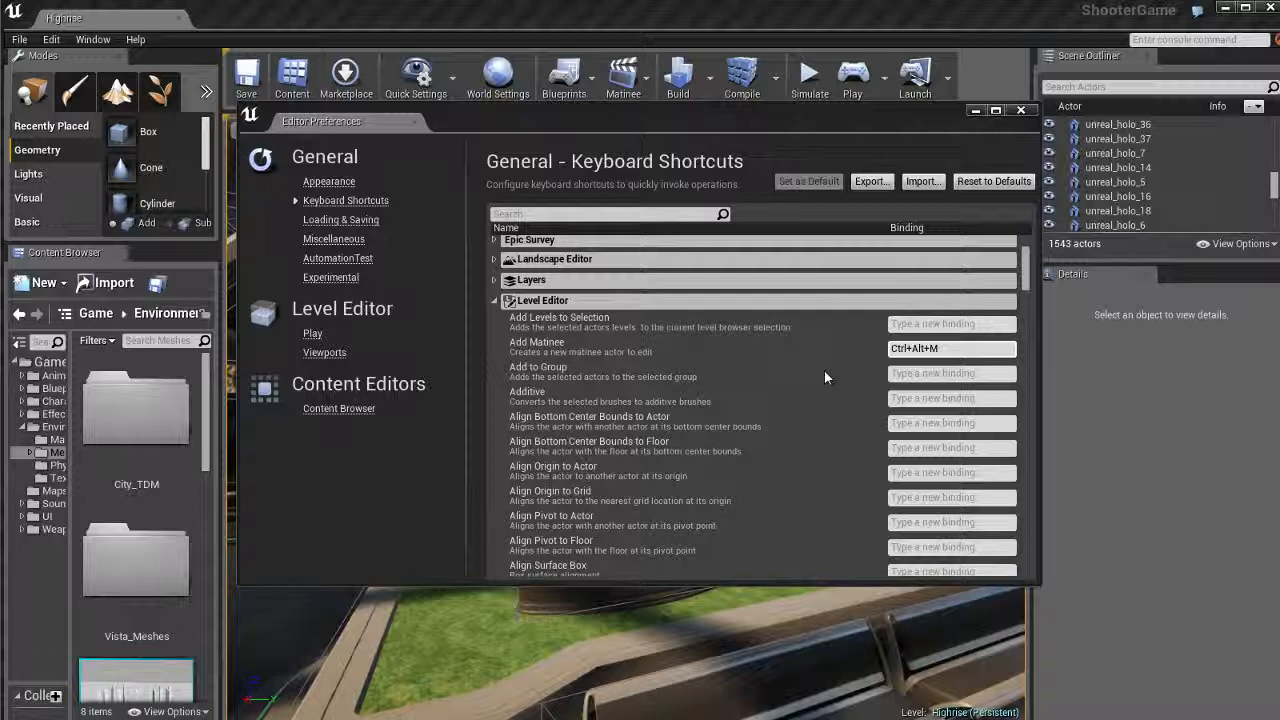
mouse_move(836, 376)
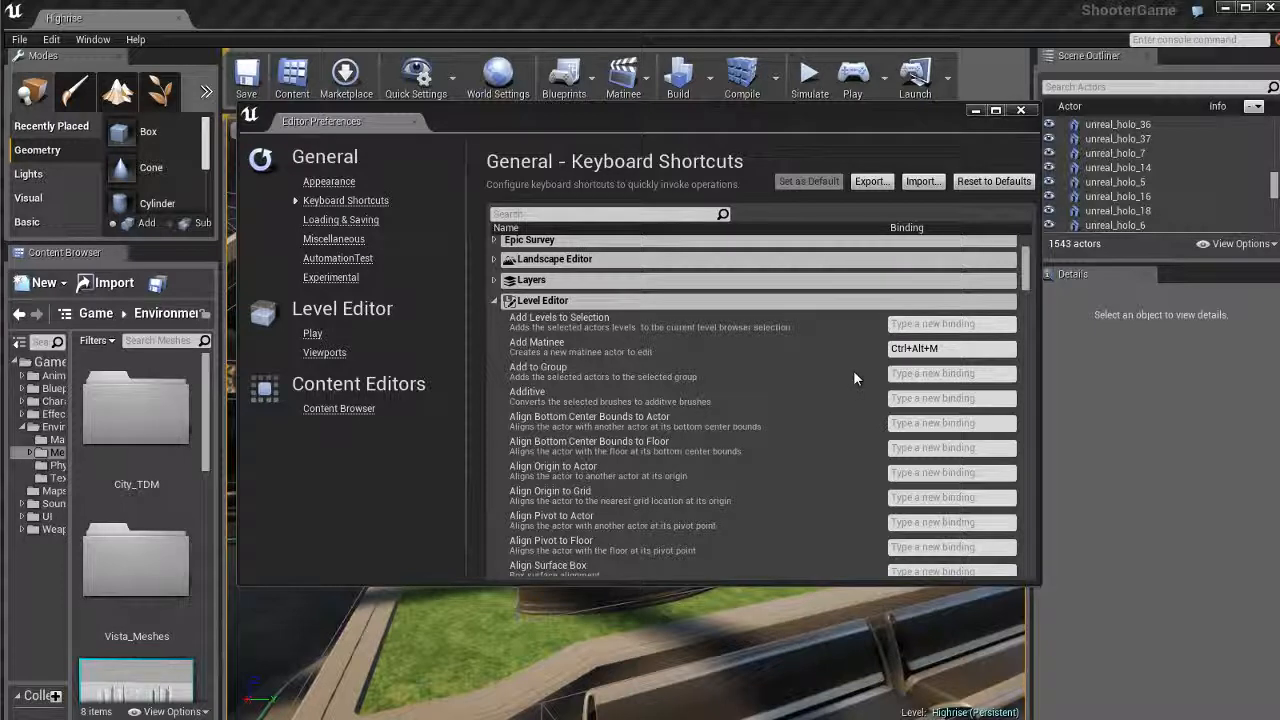
Step: Collapse the Level Editor and BSP Mode shortcut categories
click(492, 300)
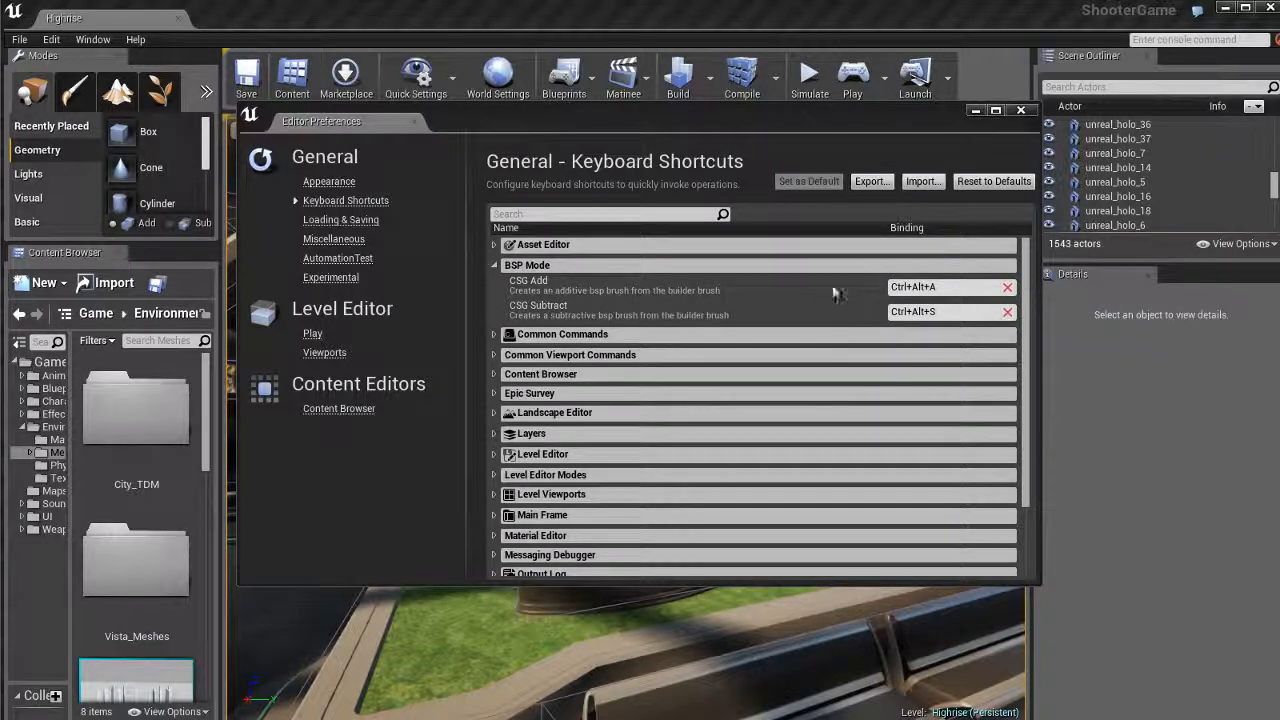
click(494, 264)
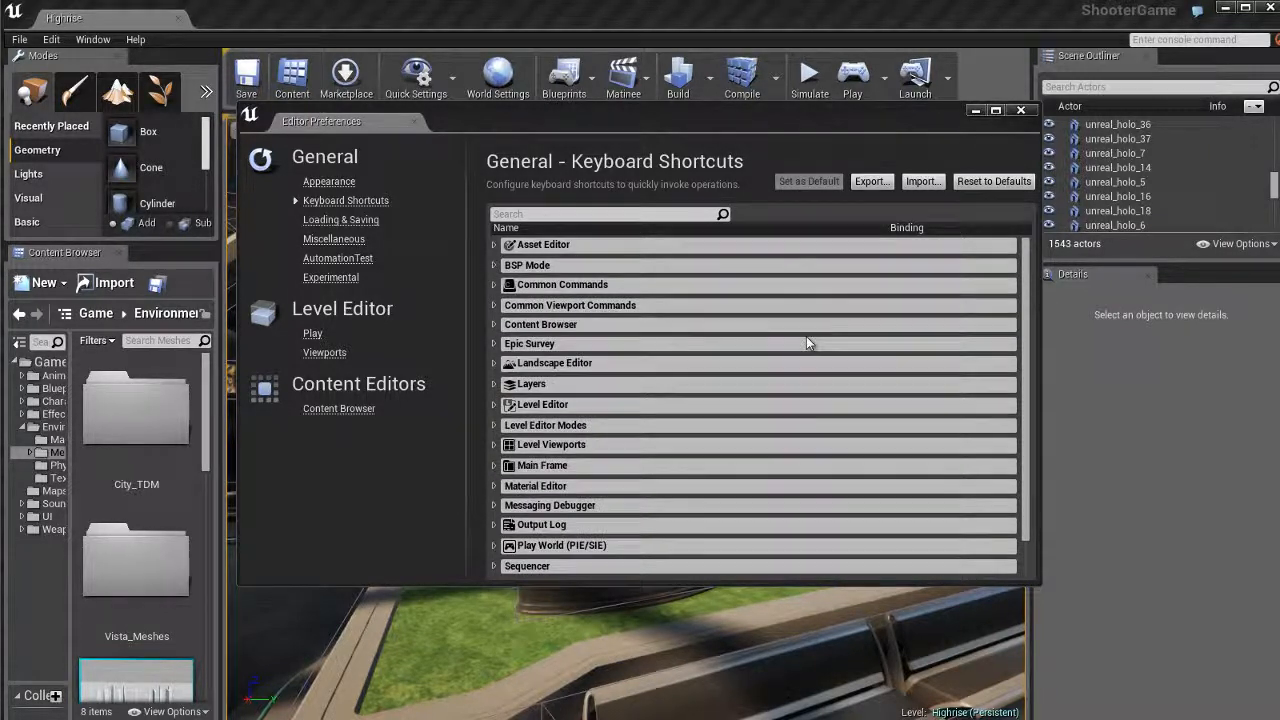
mouse_move(800, 348)
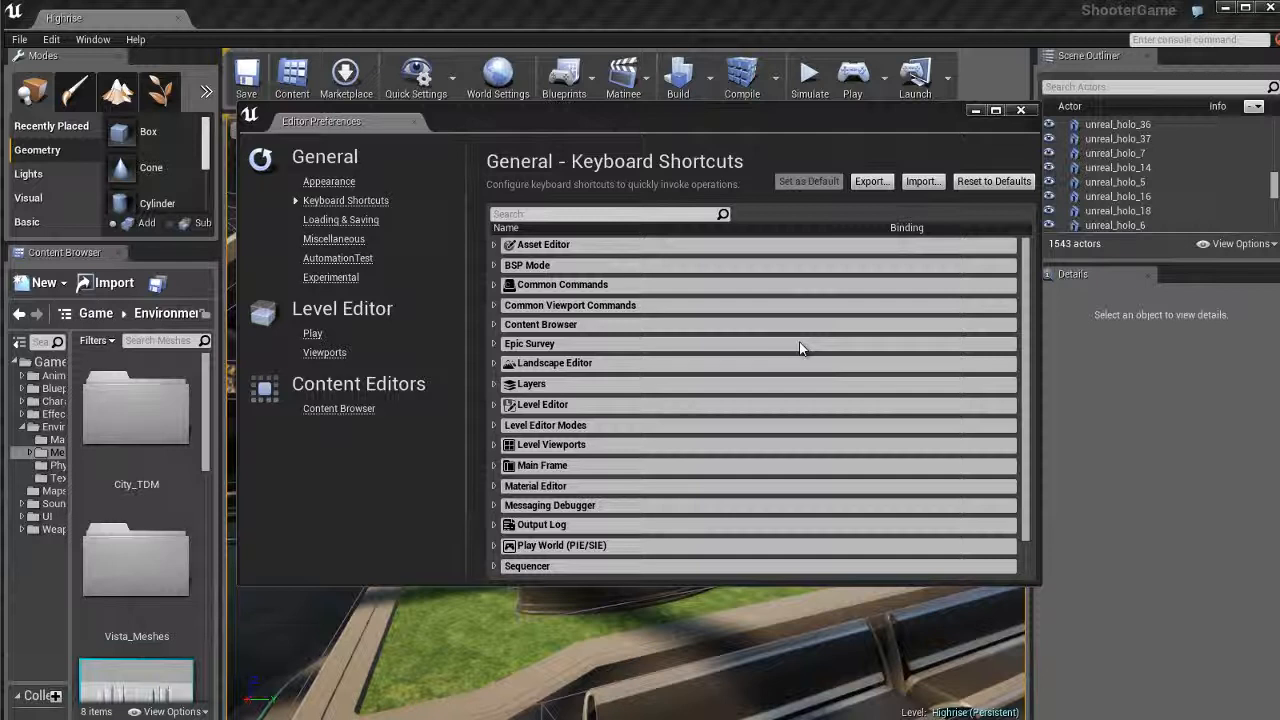
mouse_move(784, 330)
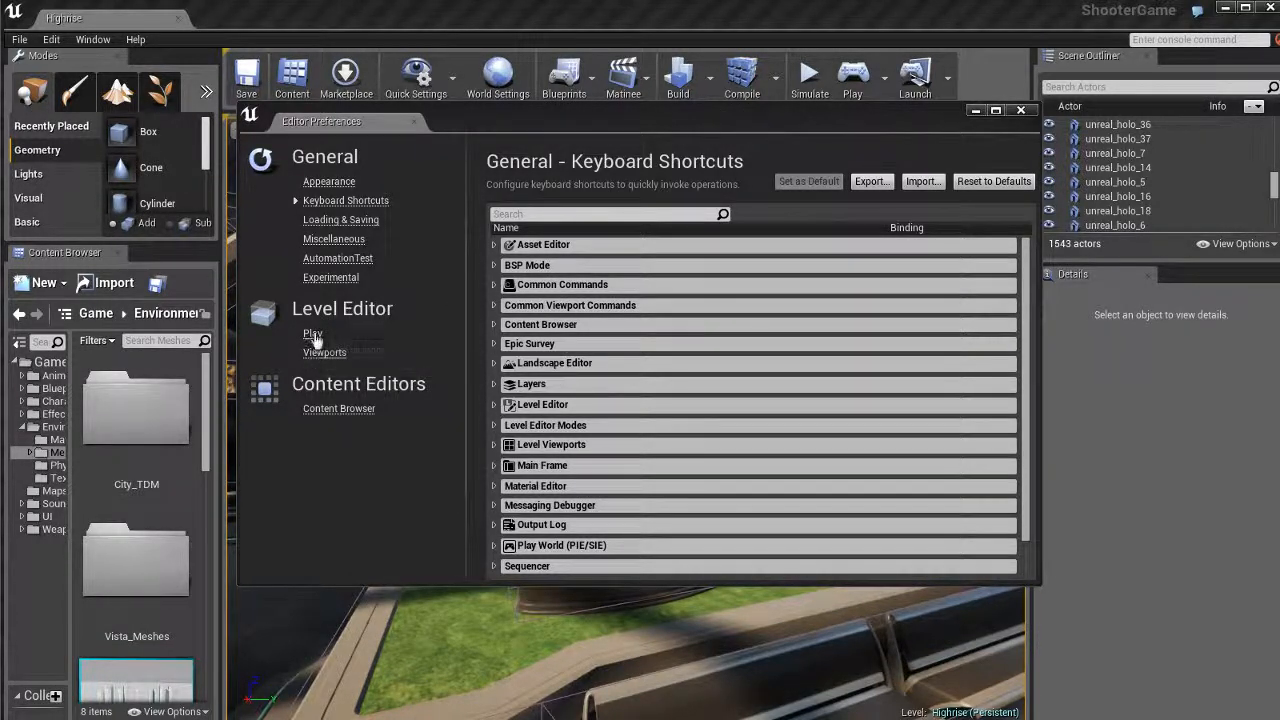
Step: Review the Level Editor Play preferences, then show the Viewports page
click(312, 332)
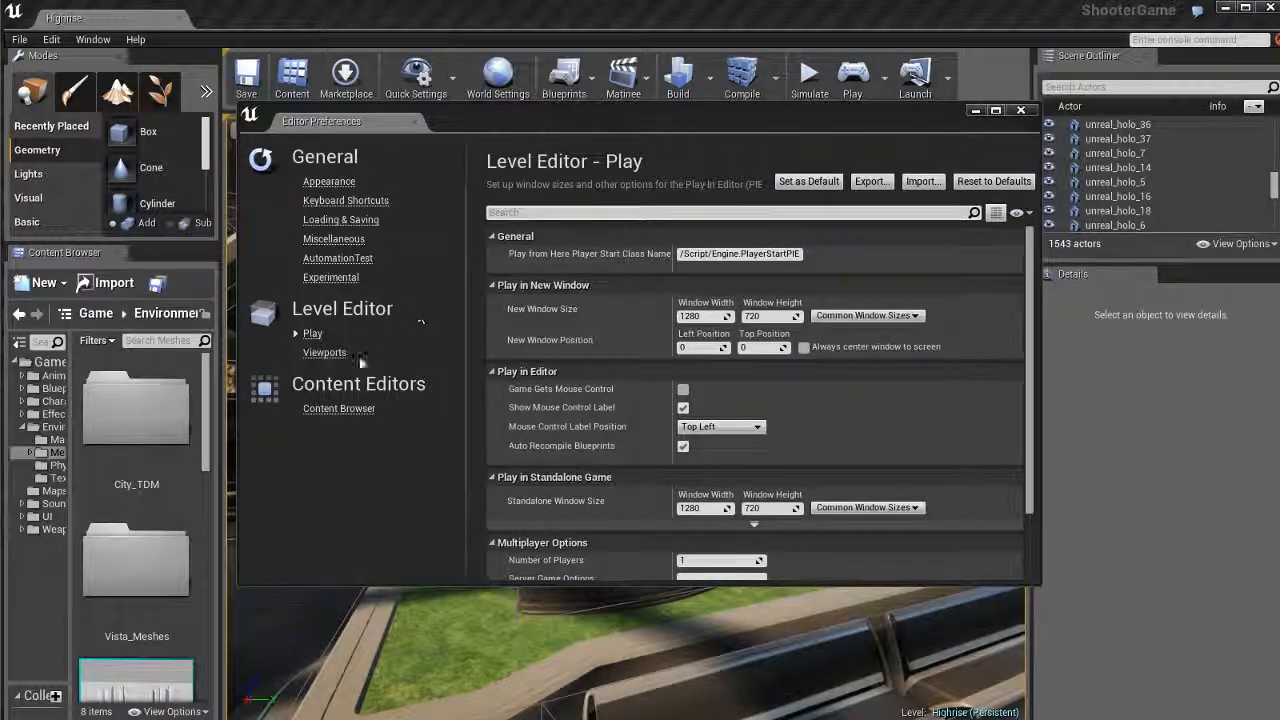
mouse_move(644, 350)
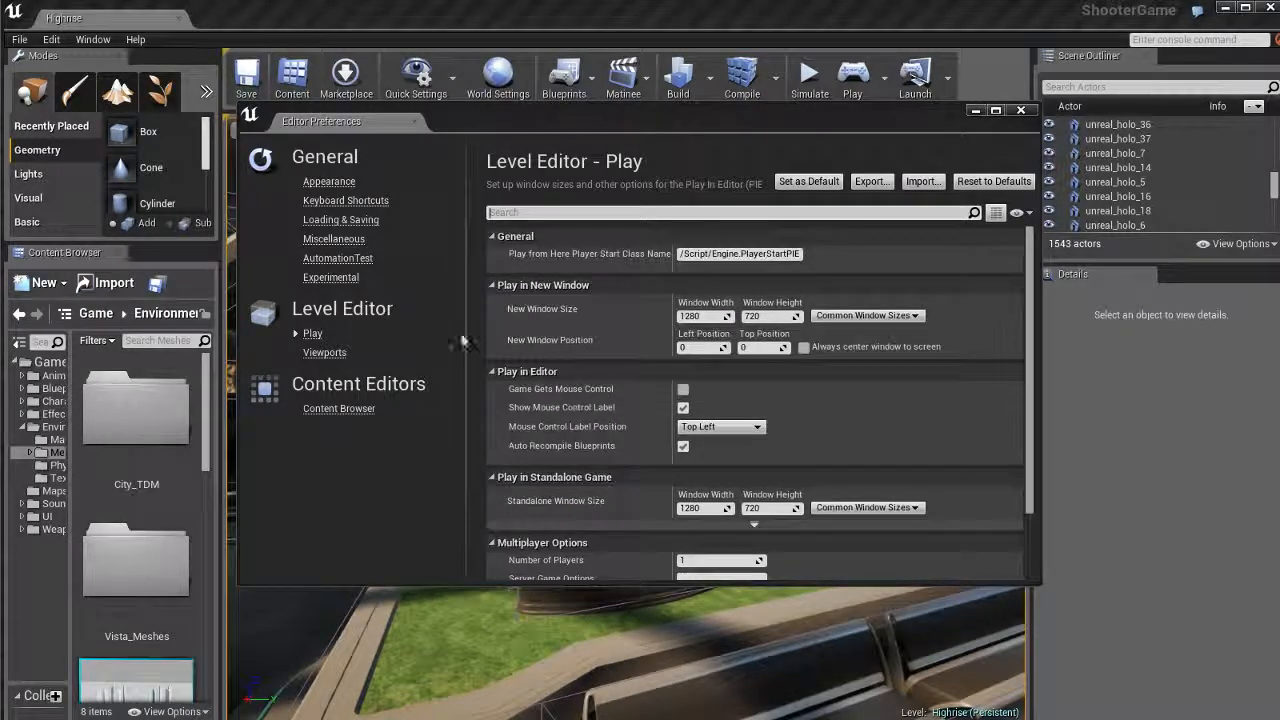
click(324, 352)
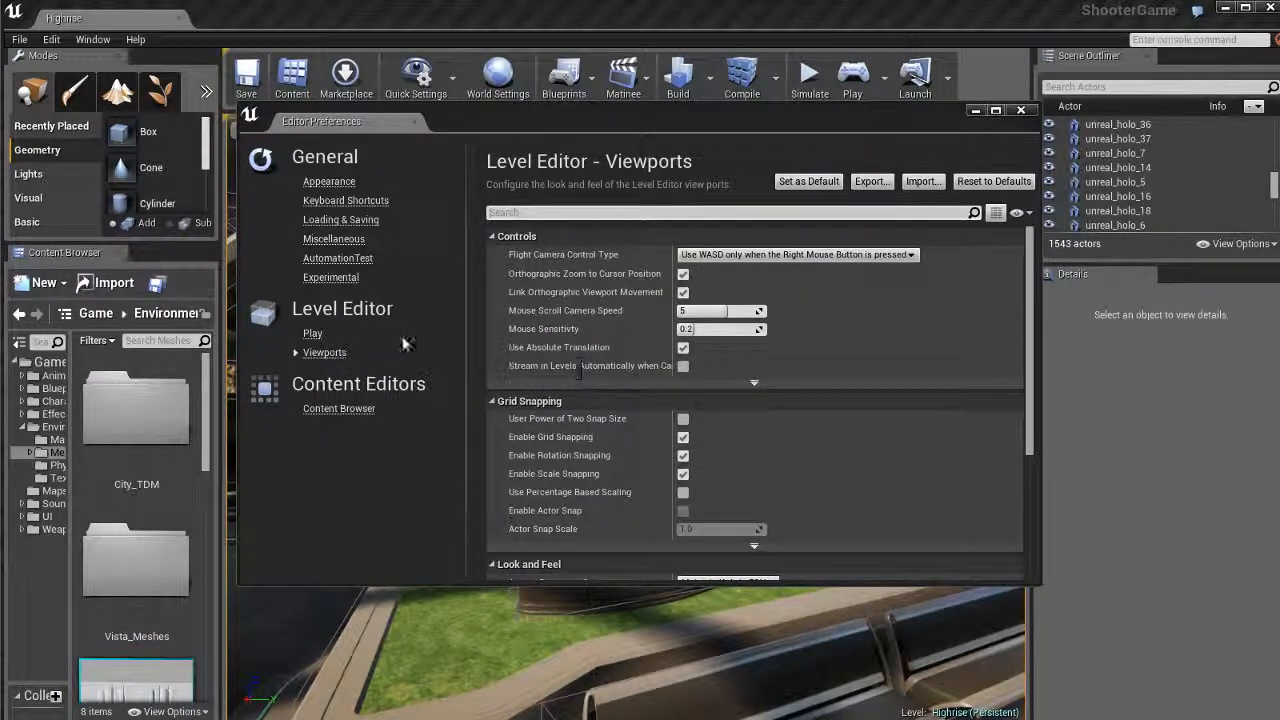
mouse_move(824, 326)
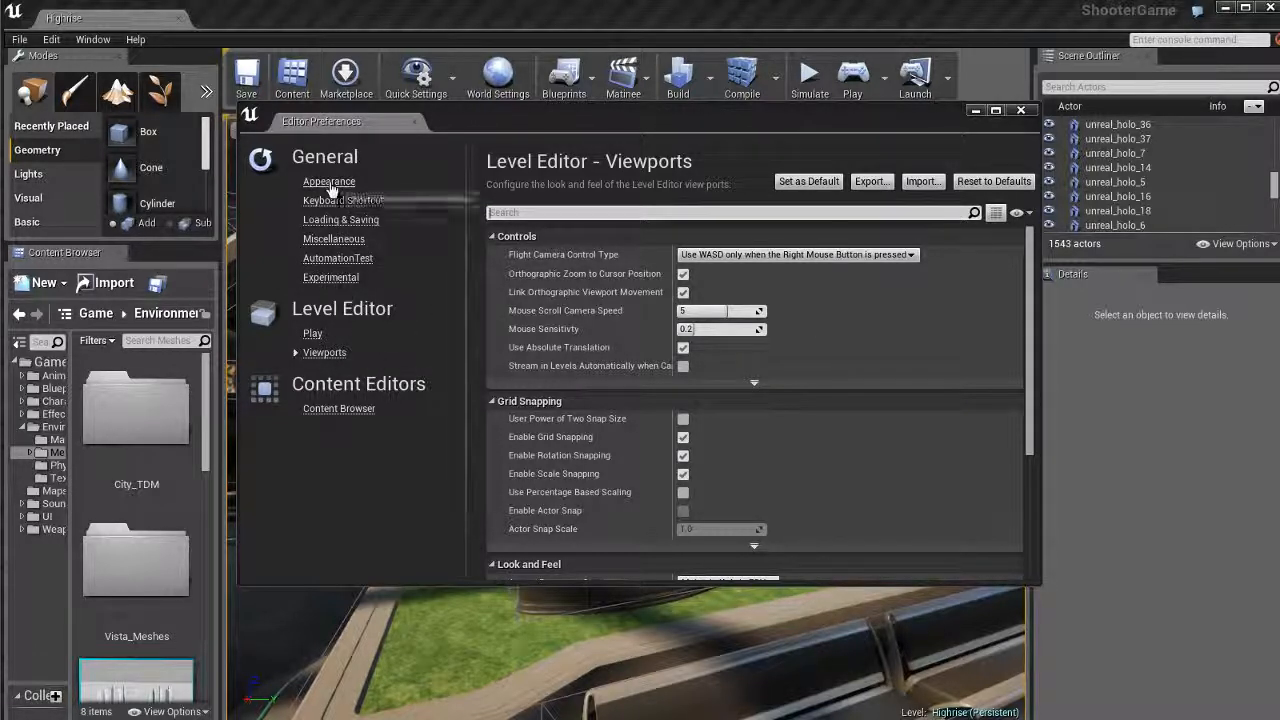
Step: Disable Enable AutoSave on the Loading & Saving page after passing Miscellaneous
click(332, 238)
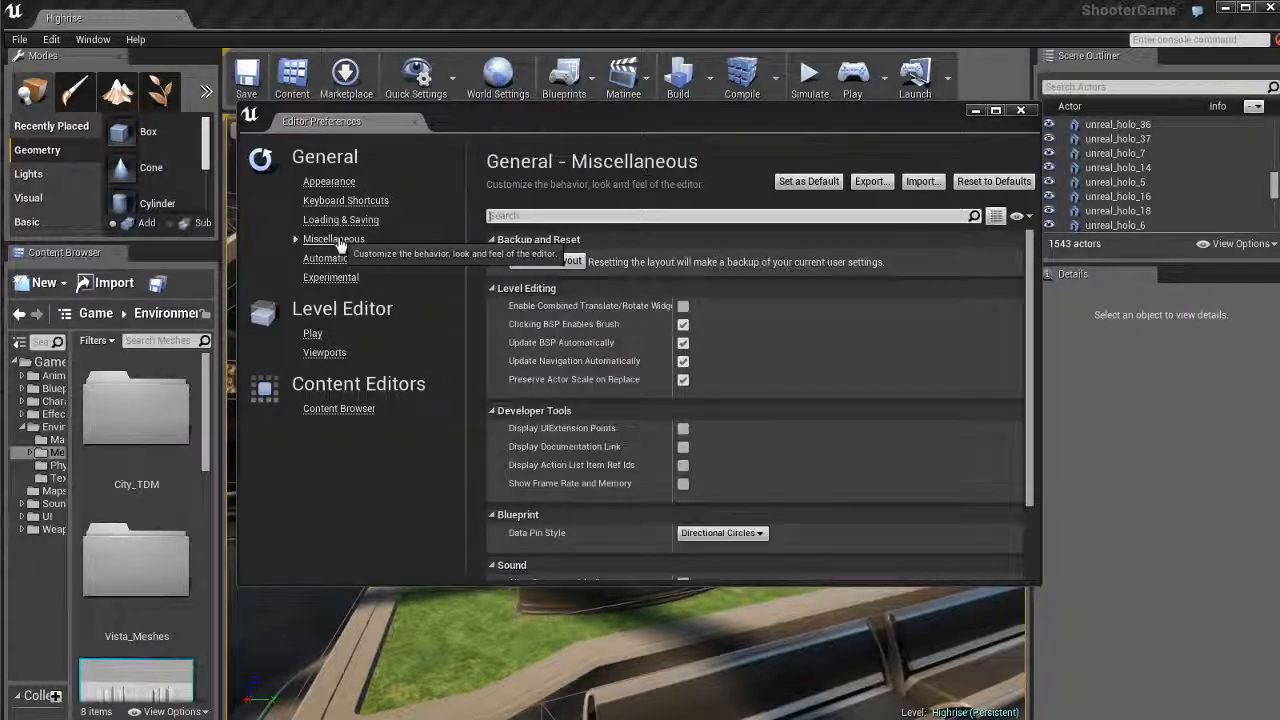
mouse_move(448, 322)
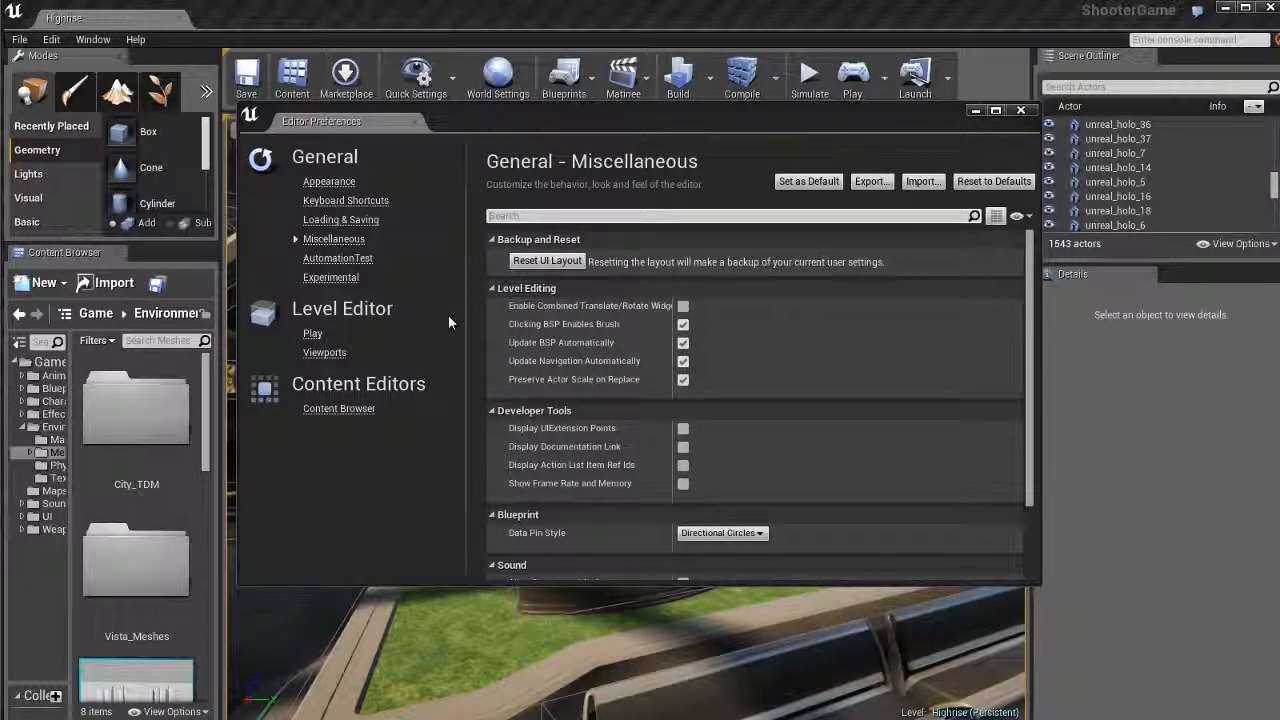
click(340, 218)
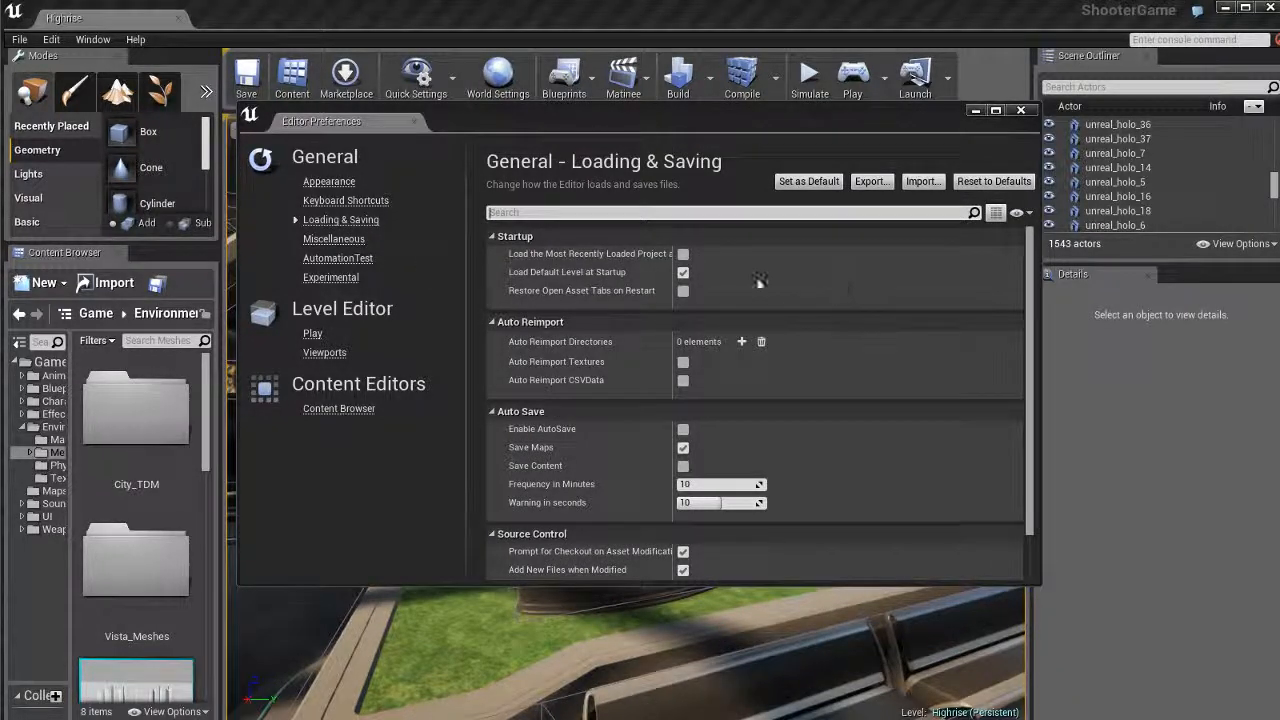
mouse_move(824, 402)
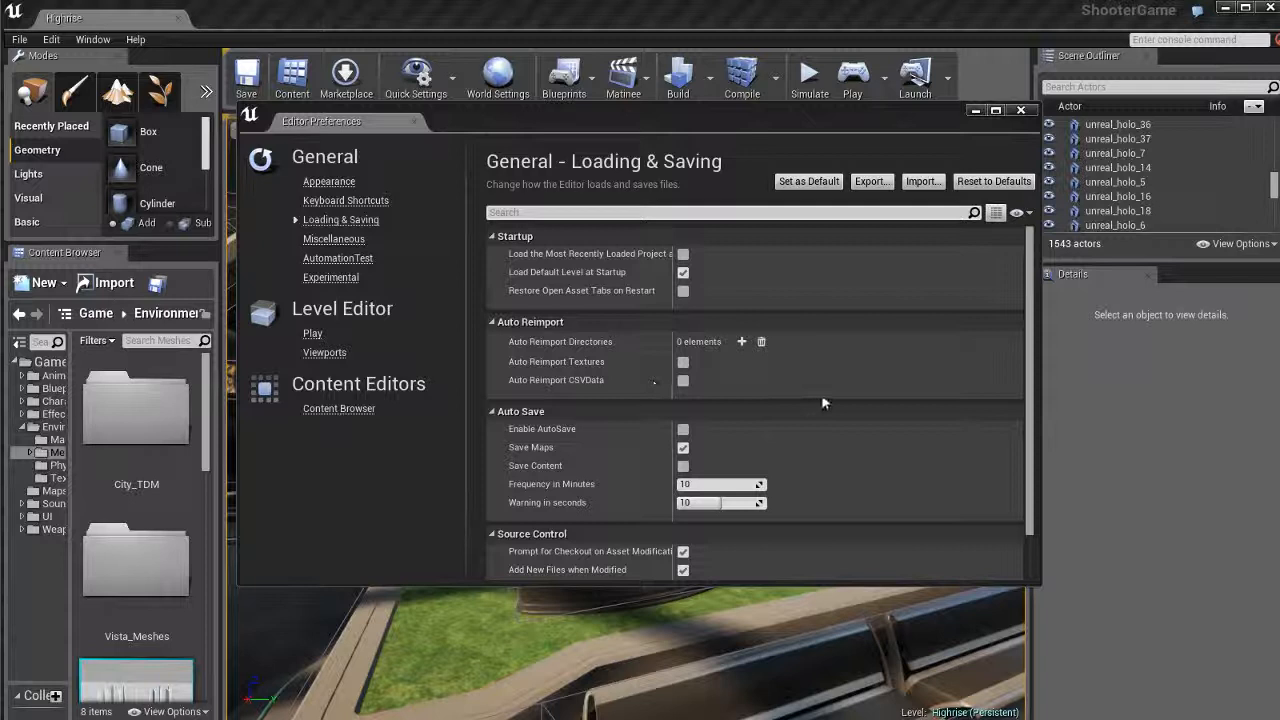
mouse_move(590, 424)
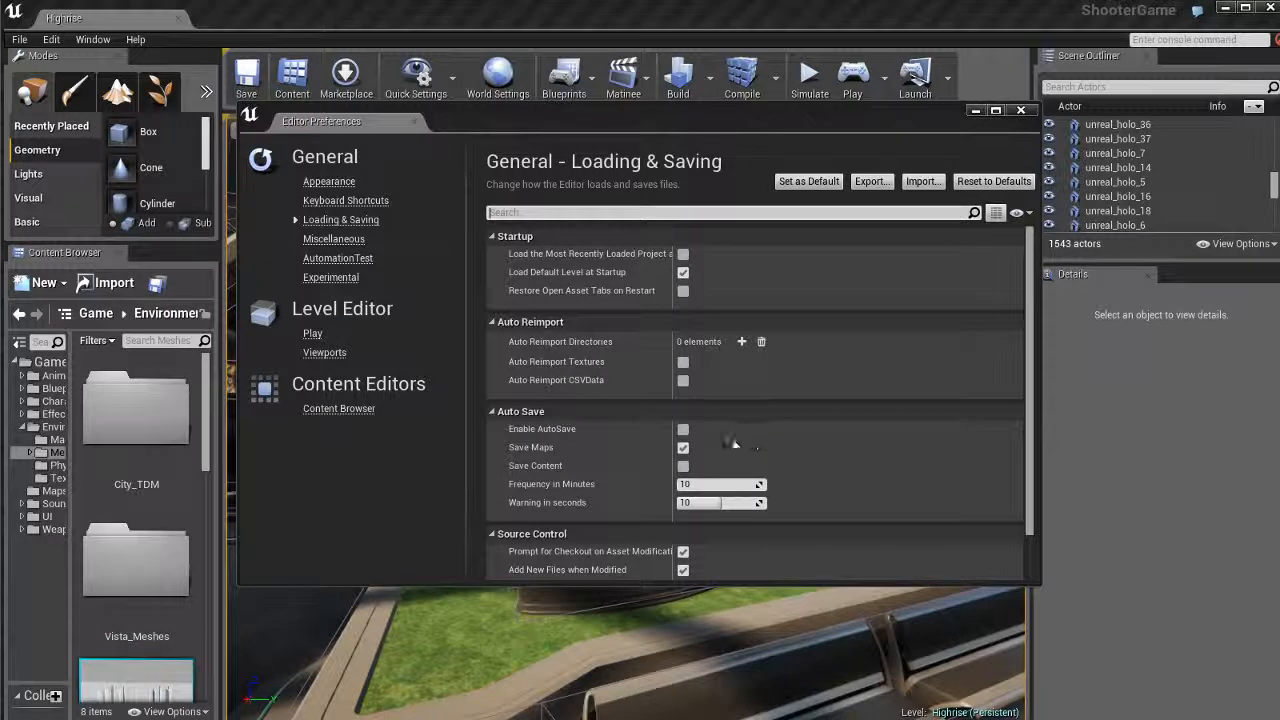
click(682, 428)
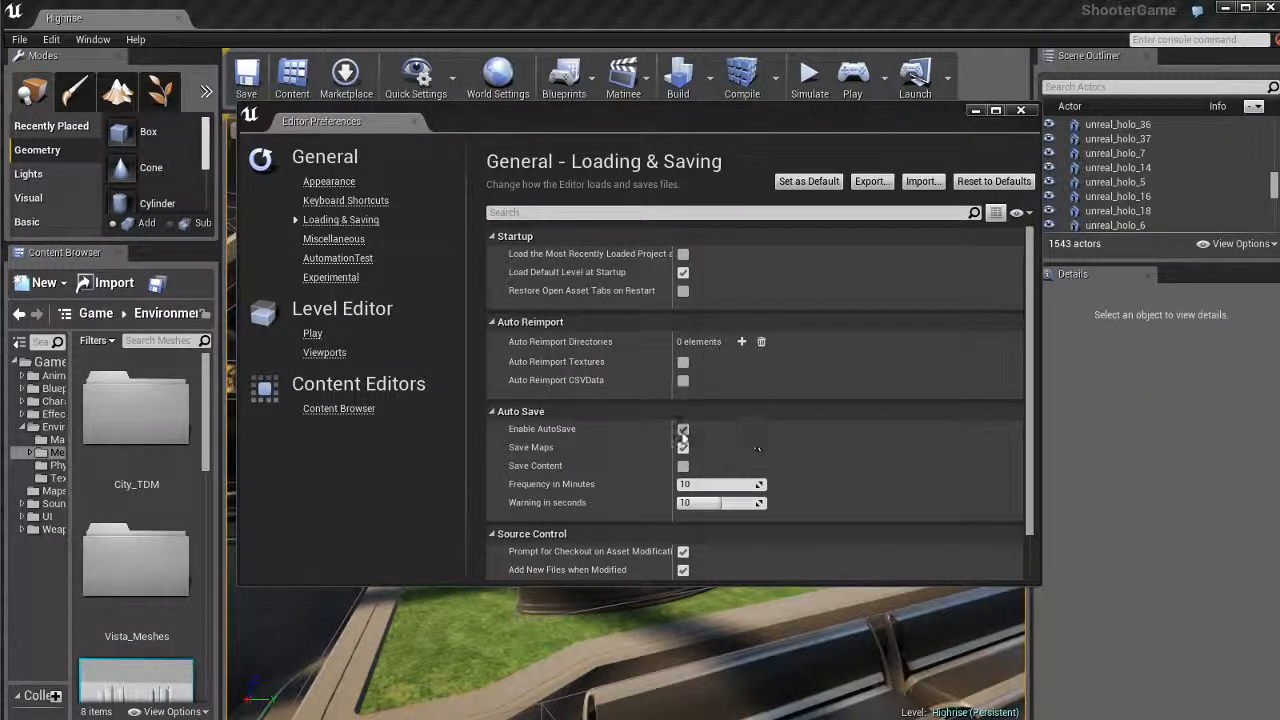
click(682, 428)
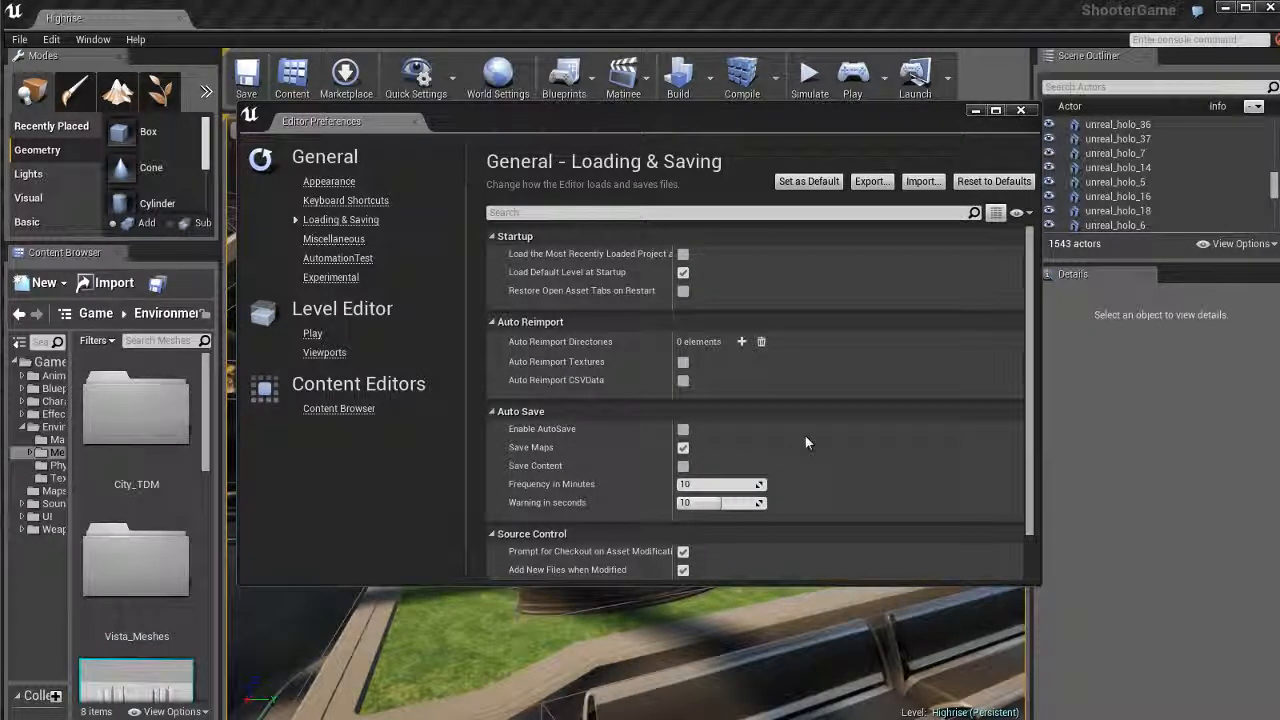
mouse_move(892, 460)
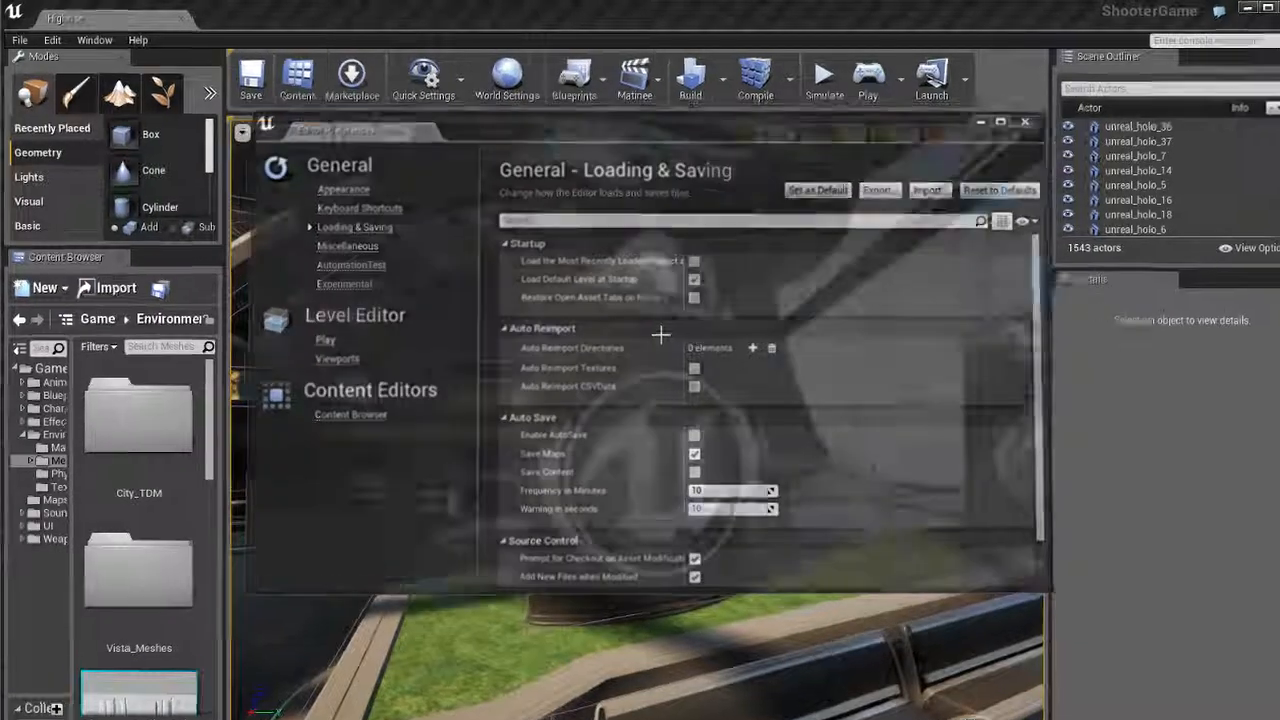
Step: Review the Game Description page's Publisher and About fields in Project Settings
click(70, 60)
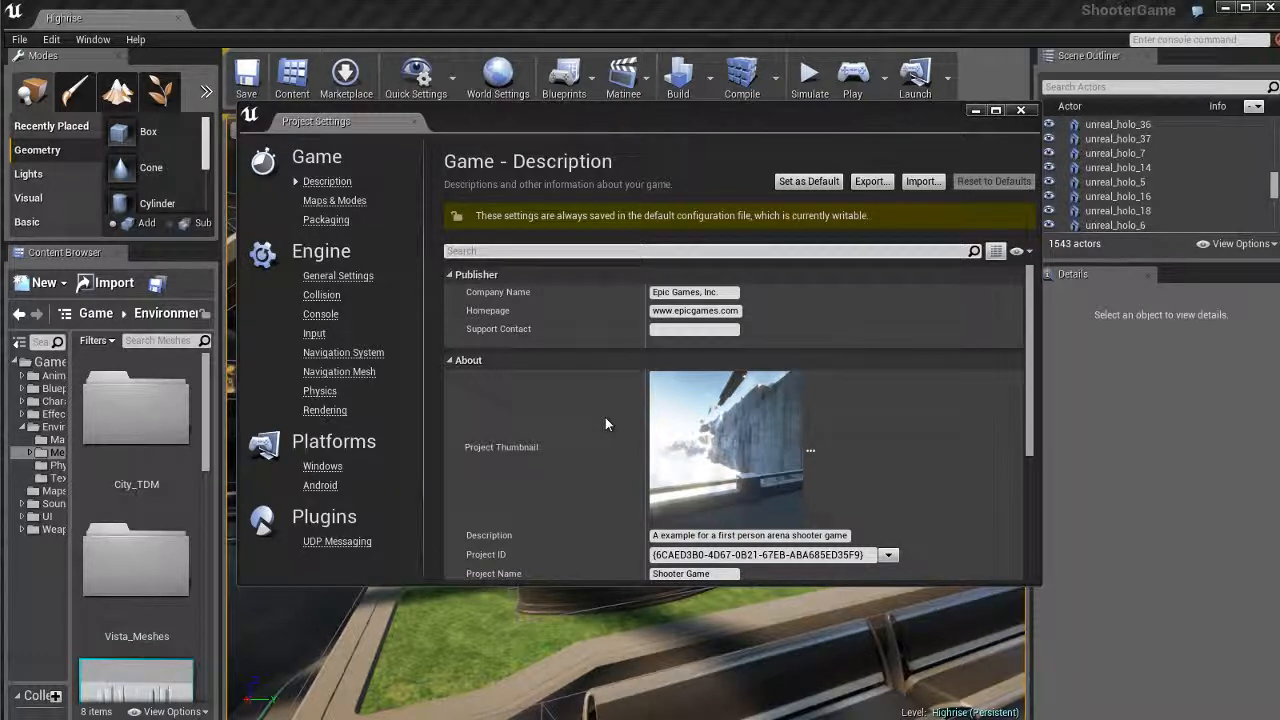
mouse_move(912, 424)
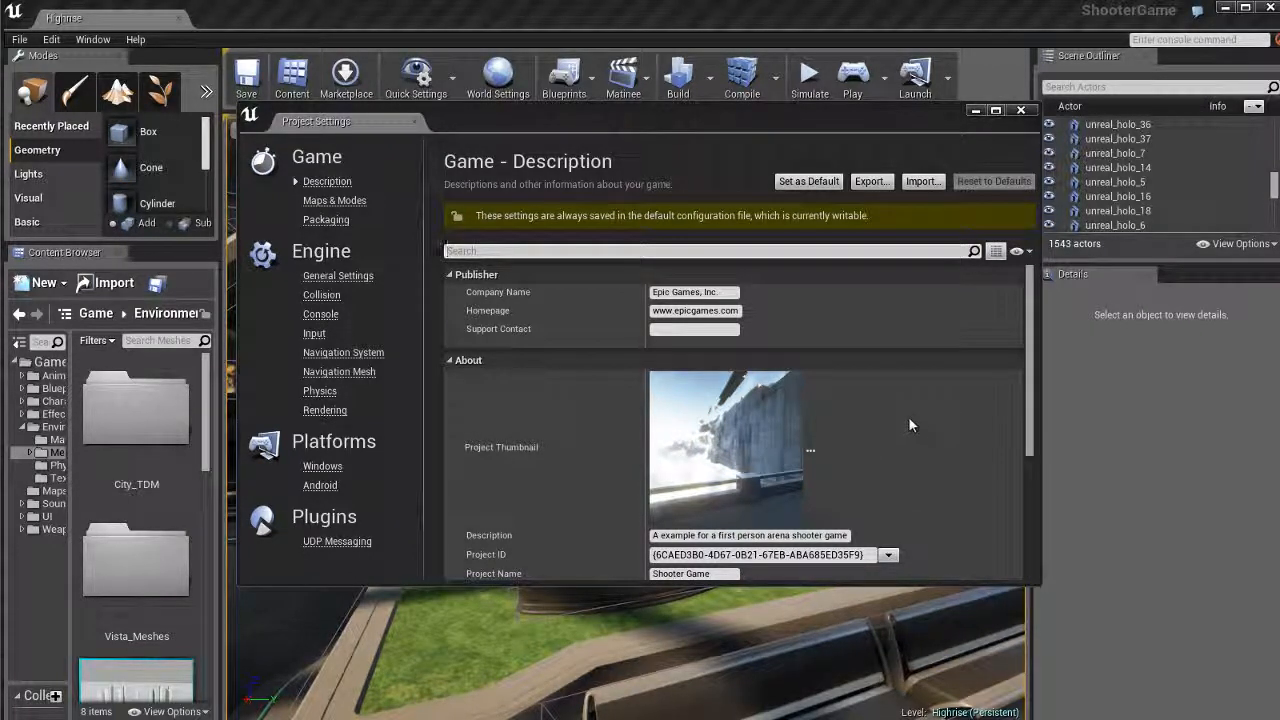
scroll(down, 3)
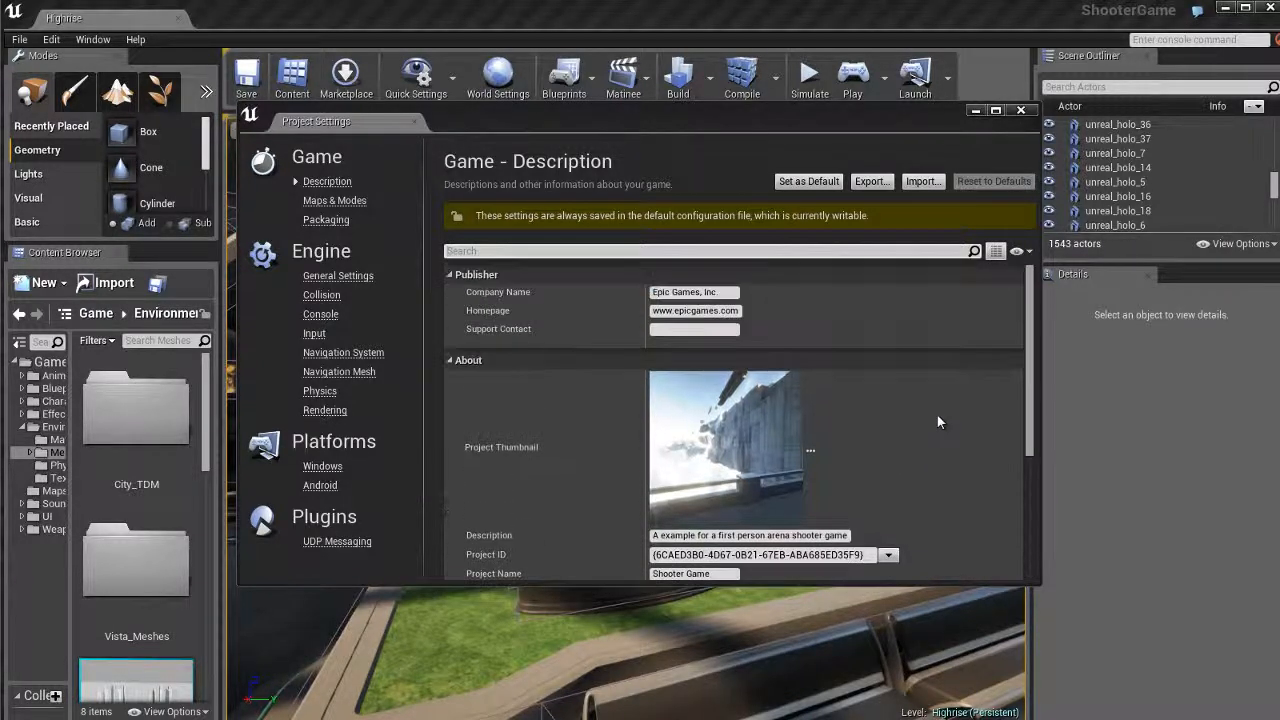
mouse_move(914, 456)
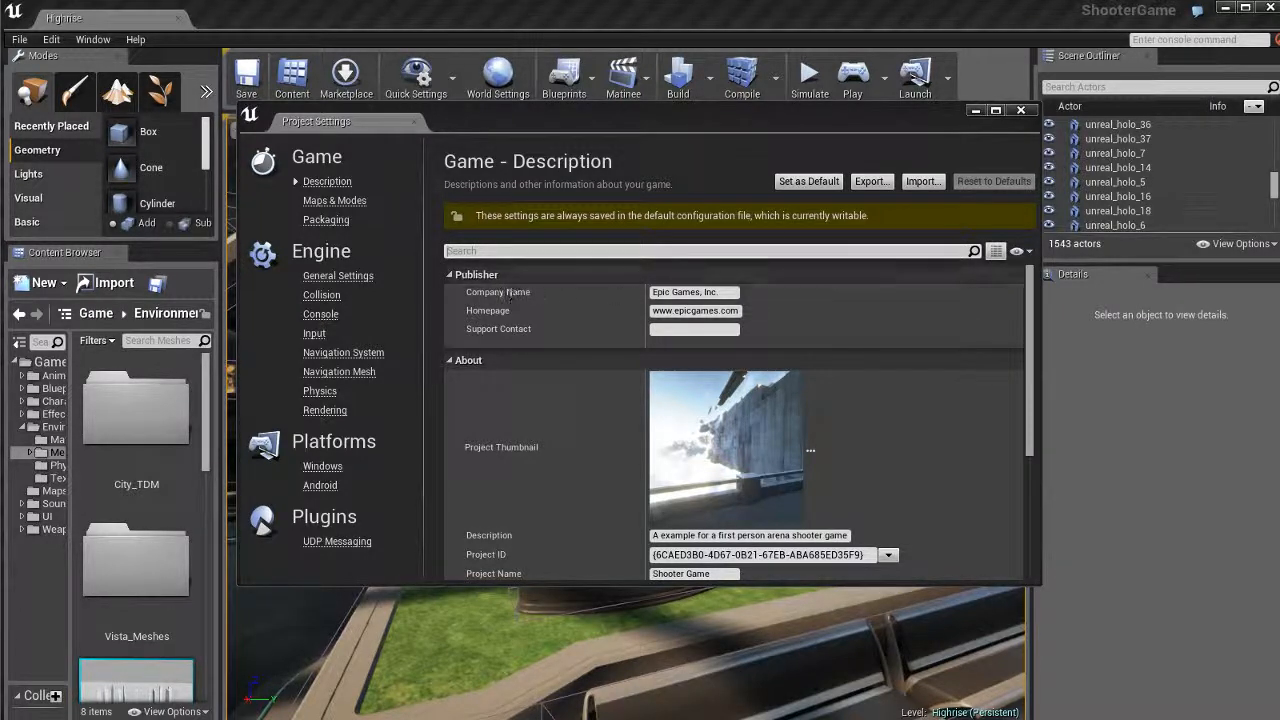
mouse_move(876, 314)
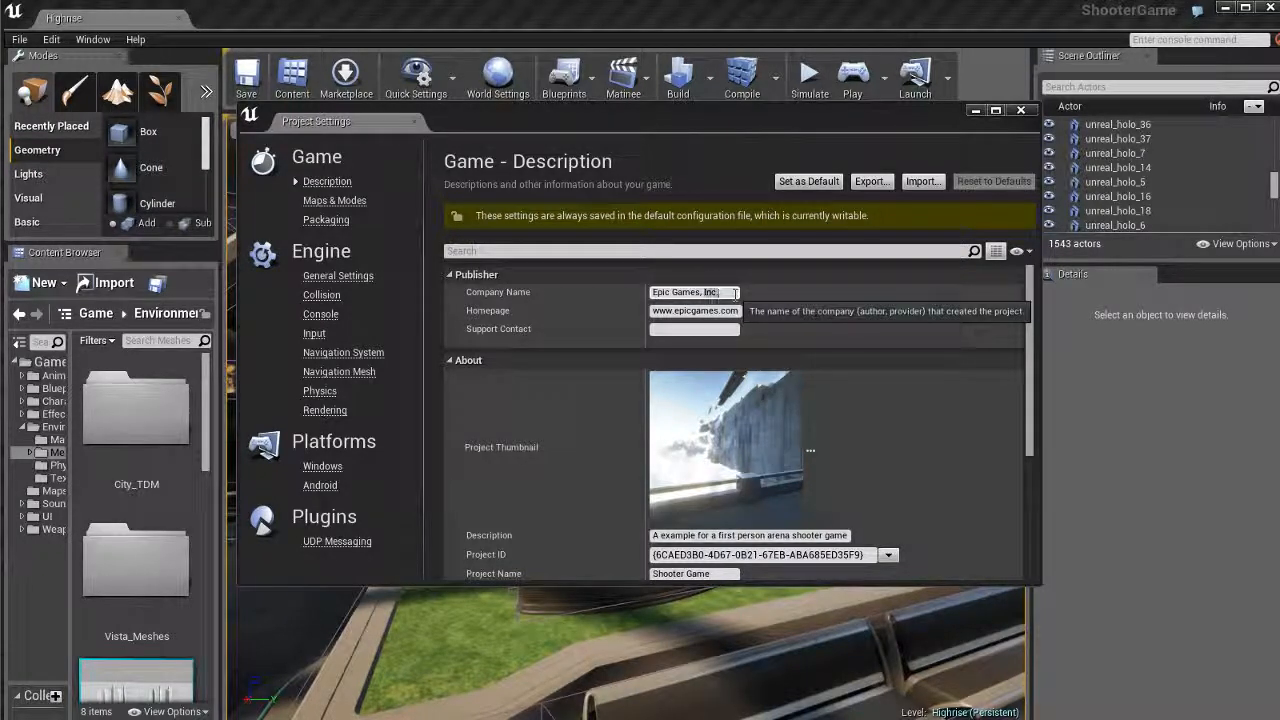
mouse_move(844, 304)
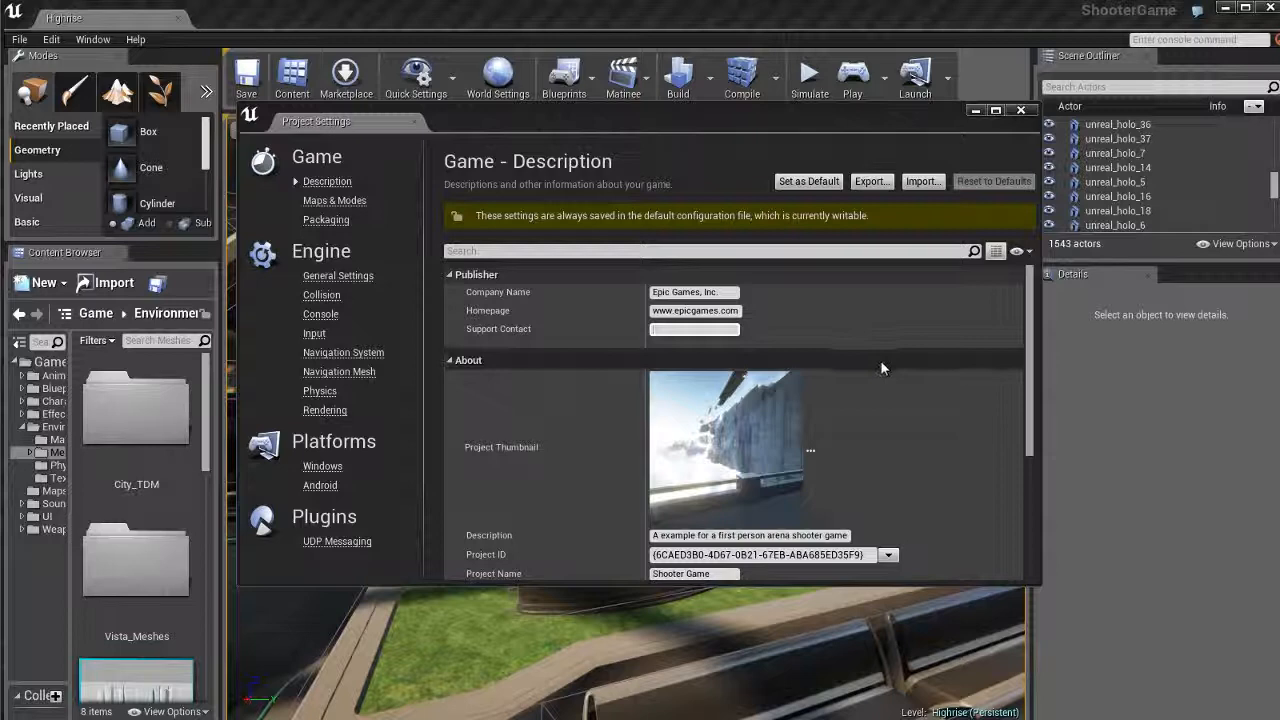
scroll(down, 3)
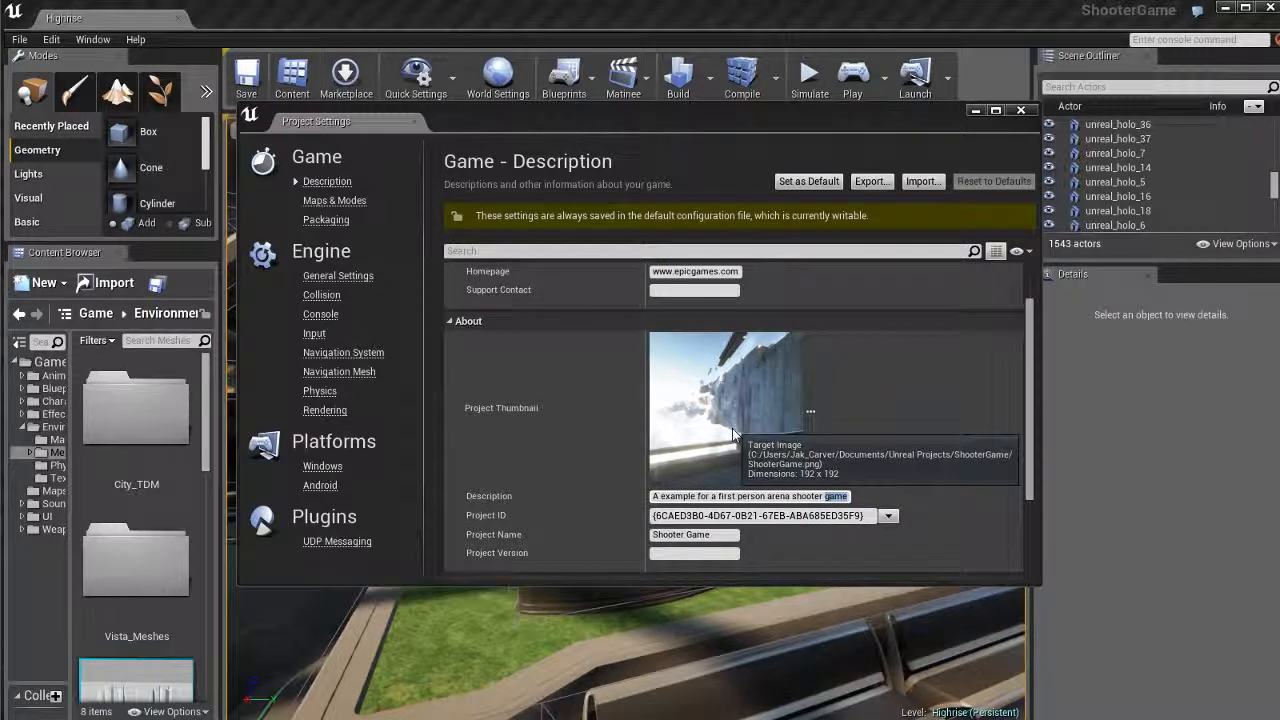
scroll(down, 3)
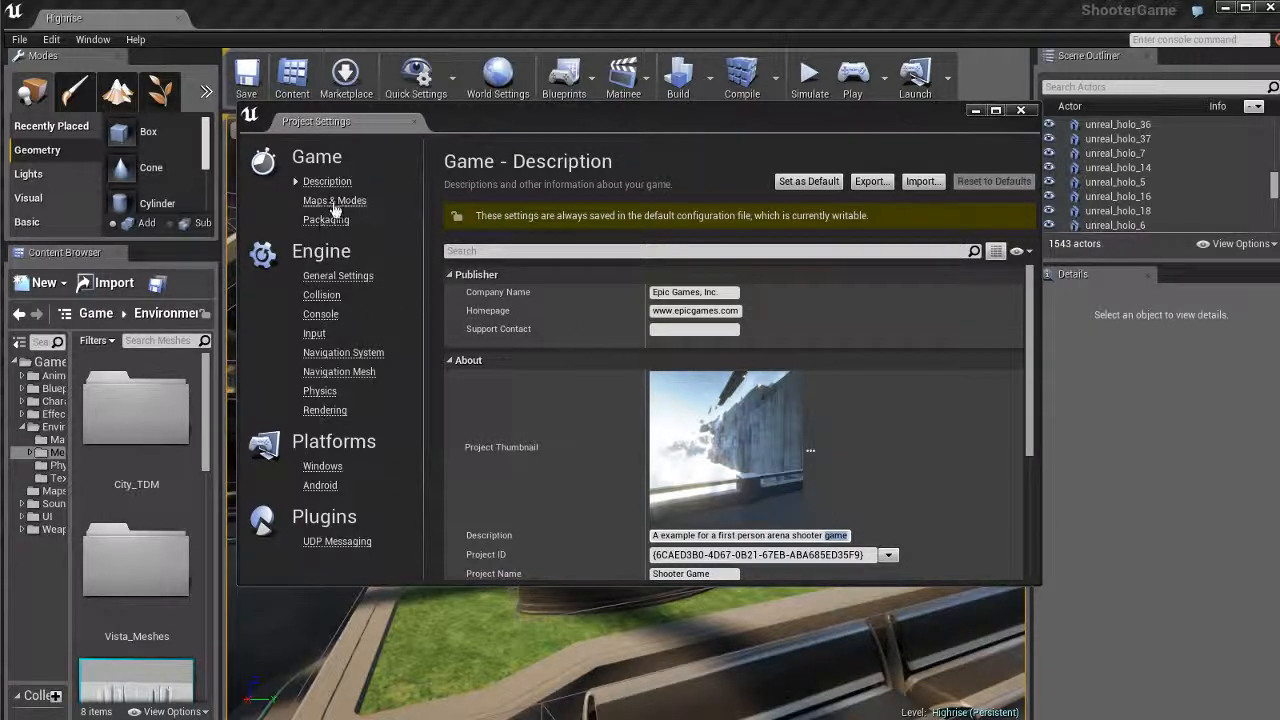
Step: Show the Maps & Modes page with the project's default maps and game mode
click(334, 200)
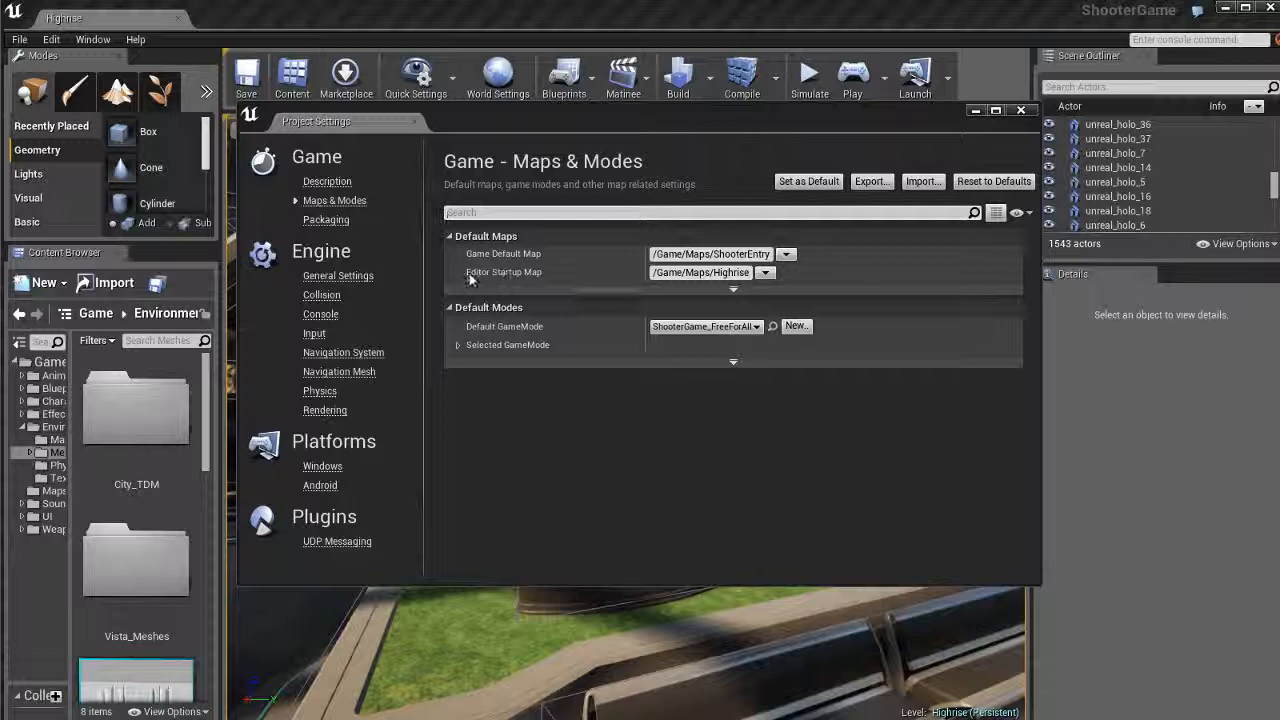
mouse_move(470, 276)
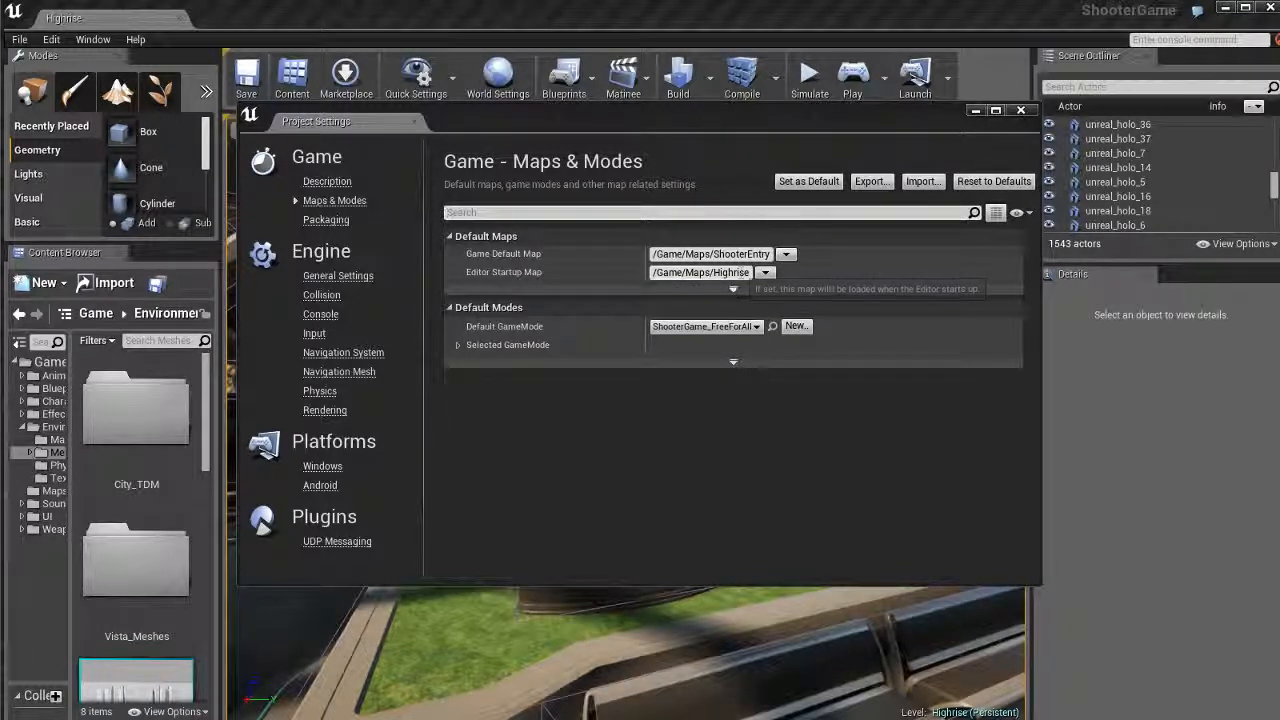
mouse_move(762, 530)
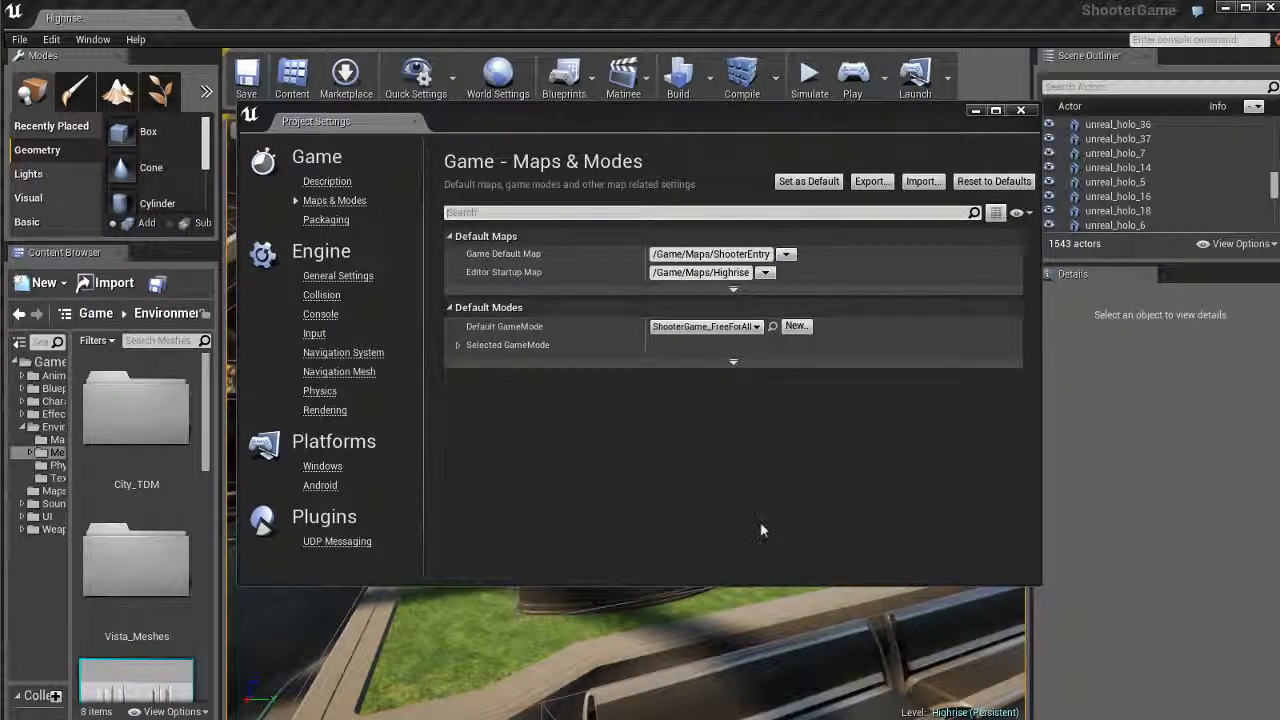